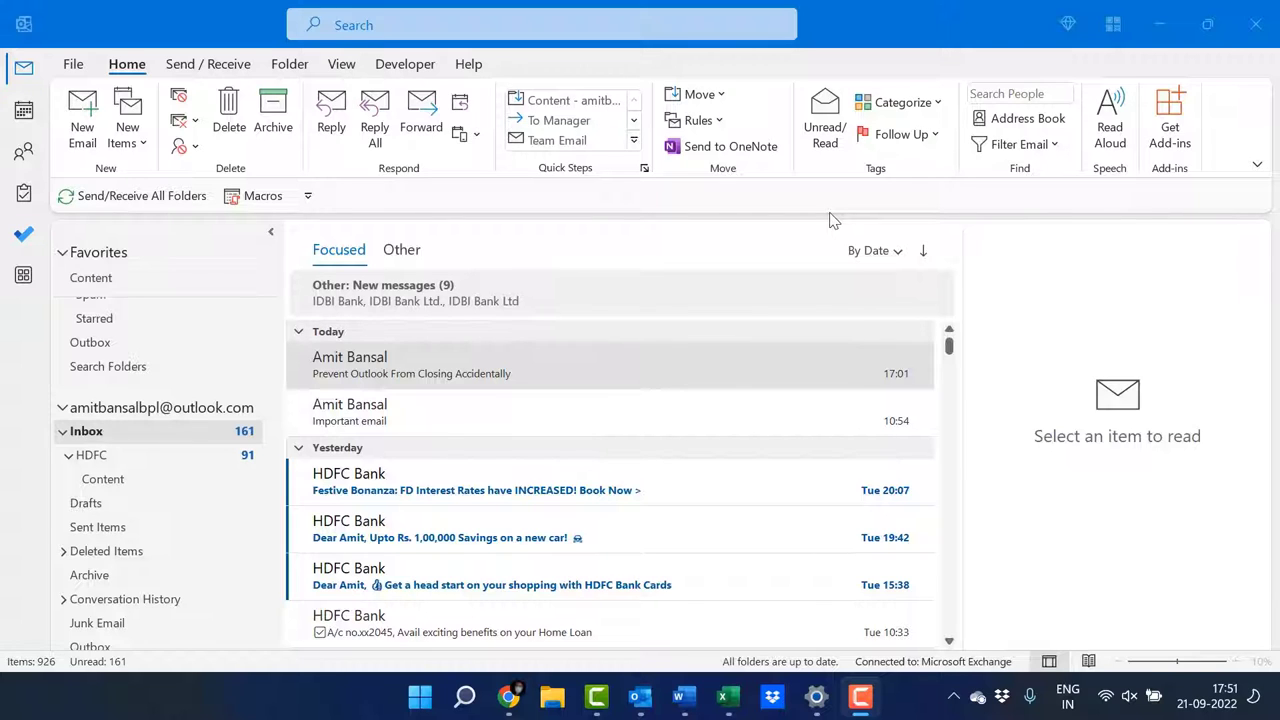
mouse_move(854, 270)
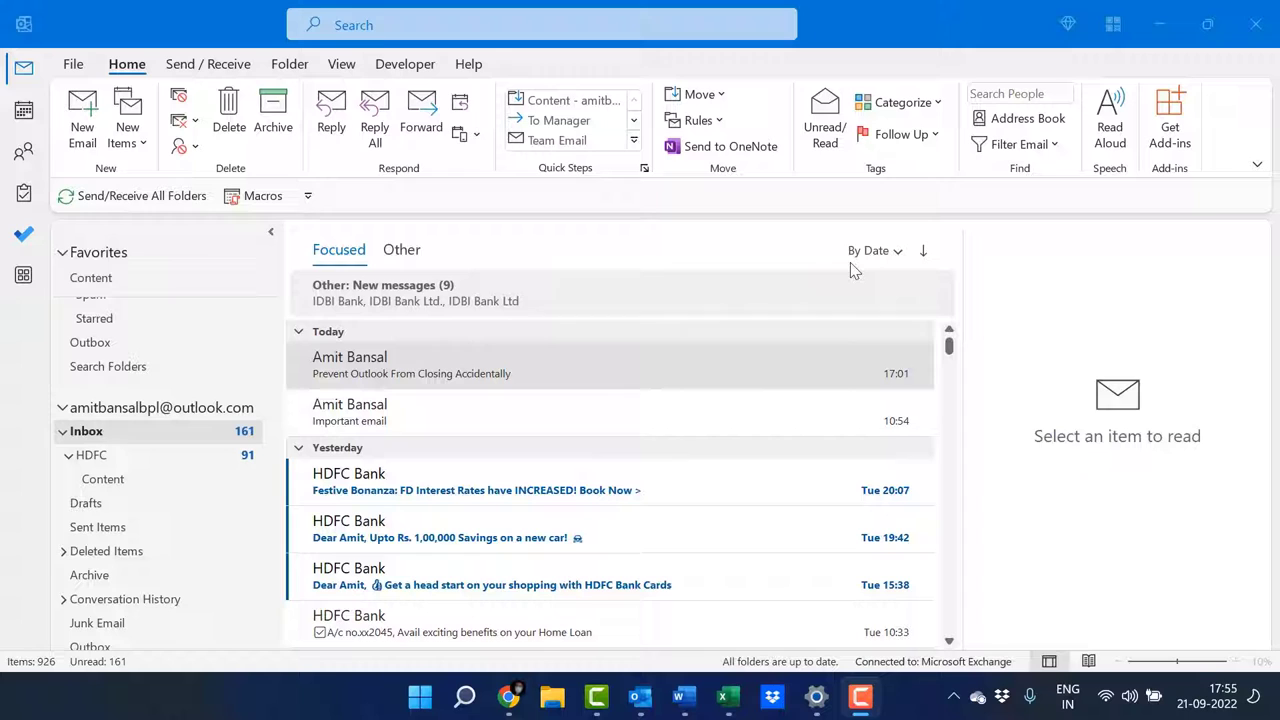
mouse_move(658, 364)
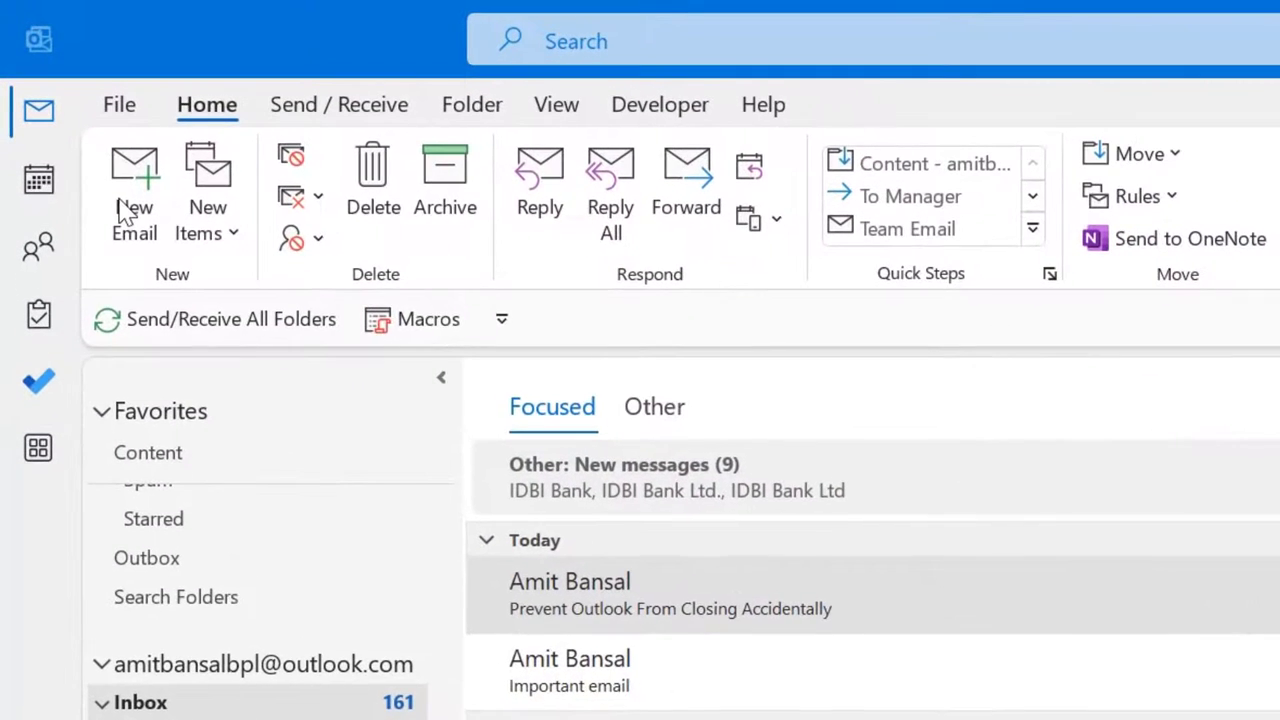
Step: Begin a new email and pick all five hedgehog pictures from Desktop > images to attach
click(134, 180)
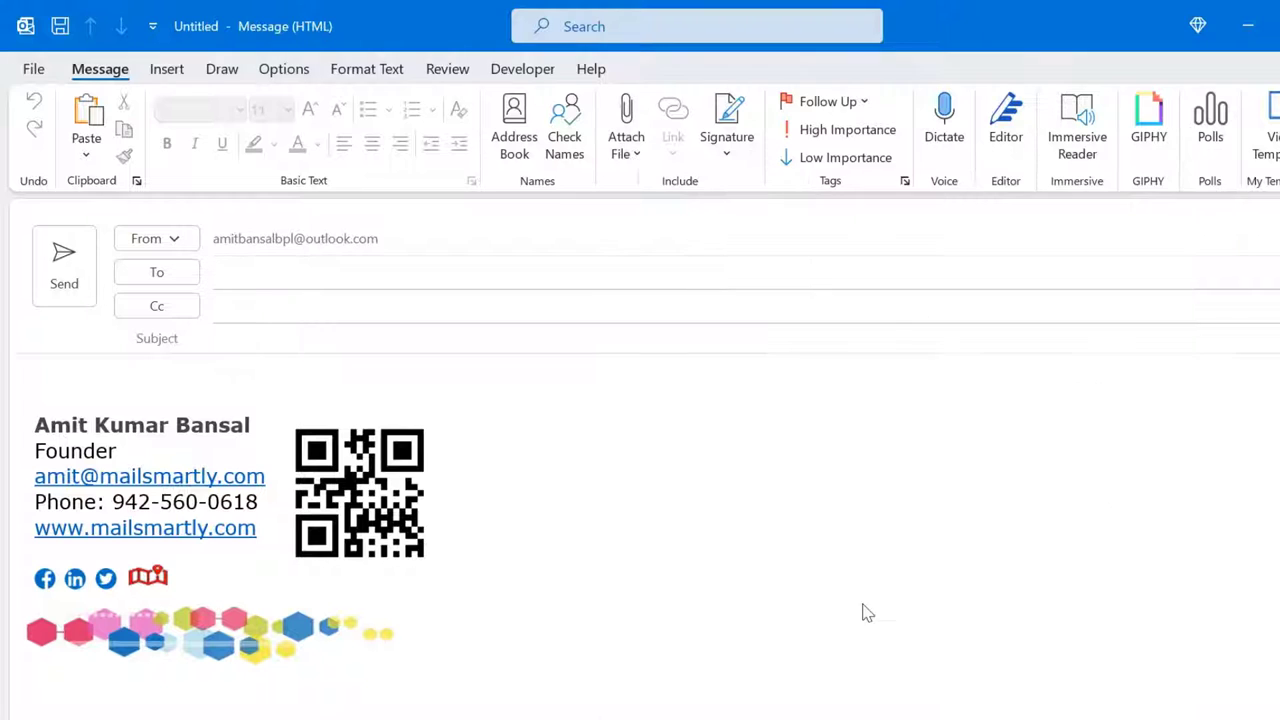
click(624, 120)
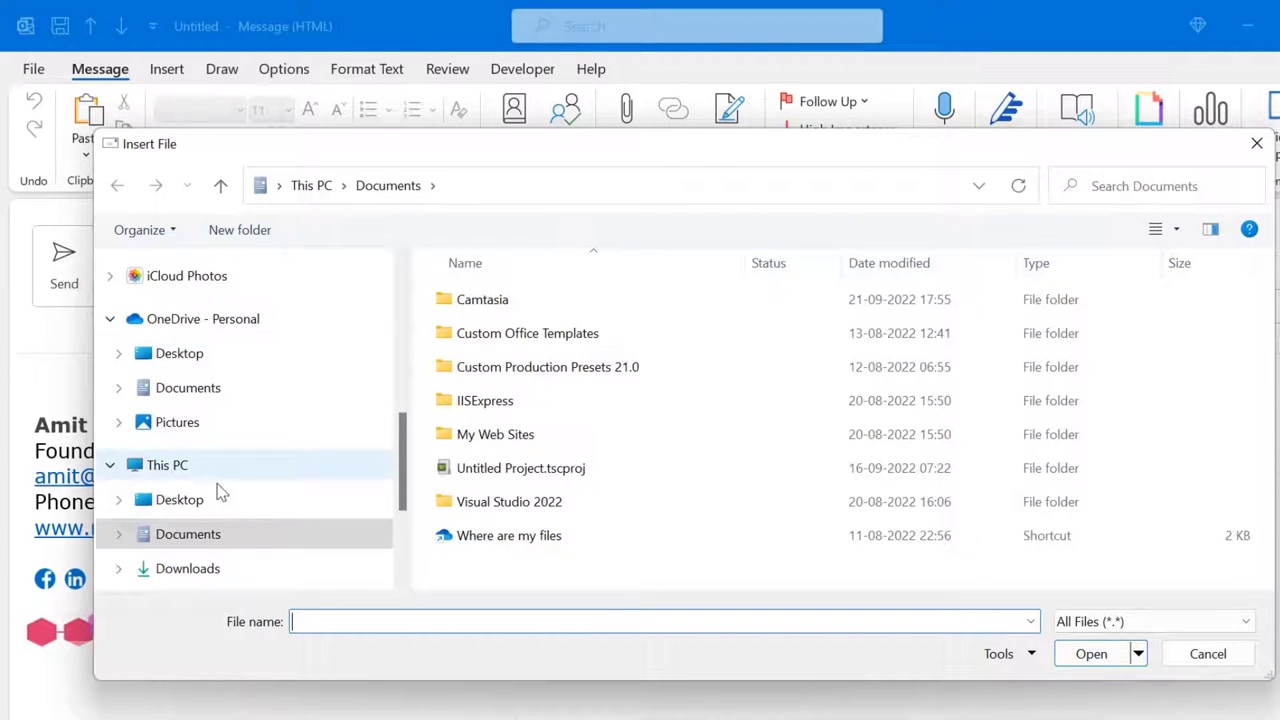
click(178, 500)
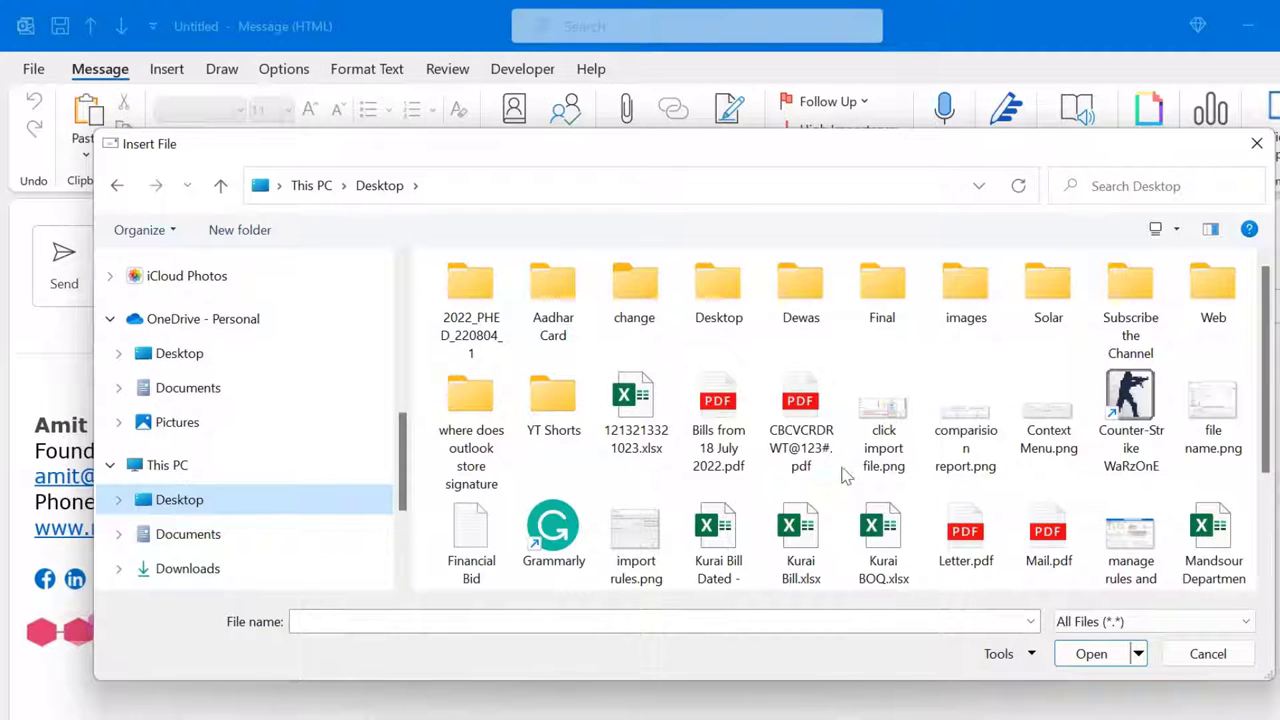
double_click(964, 290)
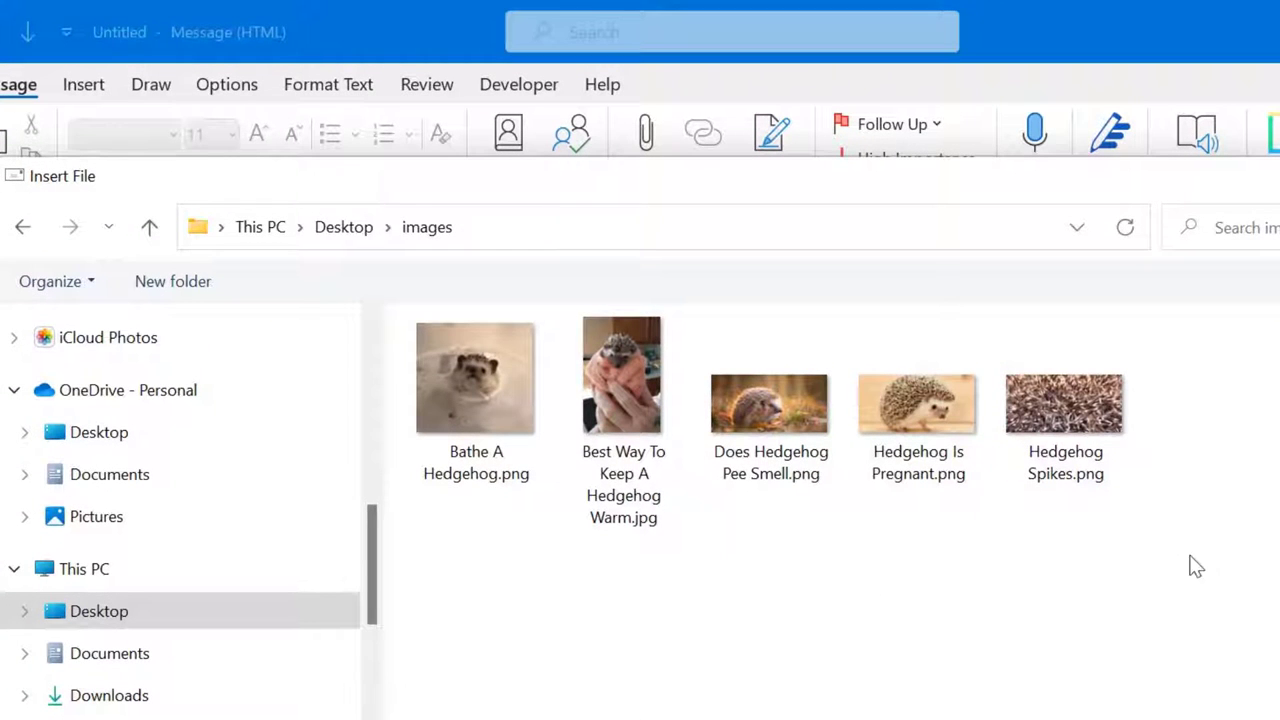
drag(1196, 584, 452, 324)
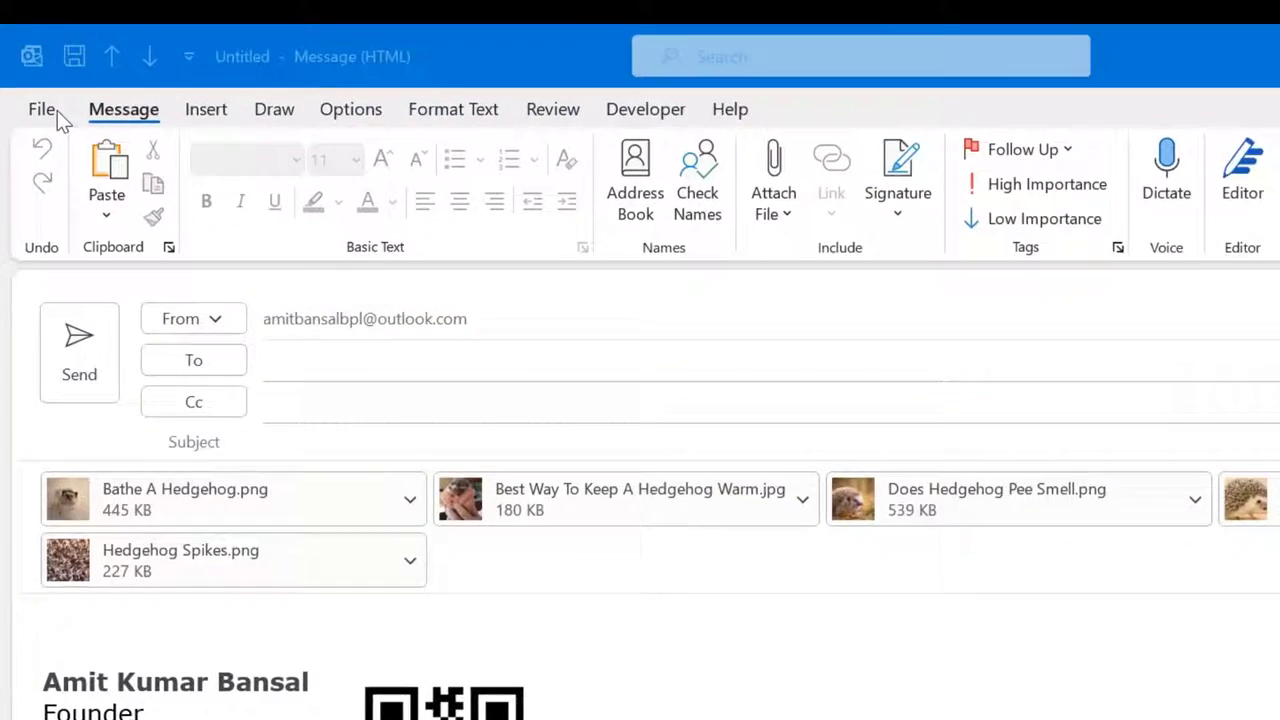
Step: Enable 'Resize large images when I send this message' in File > Info and return to the draft
click(44, 108)
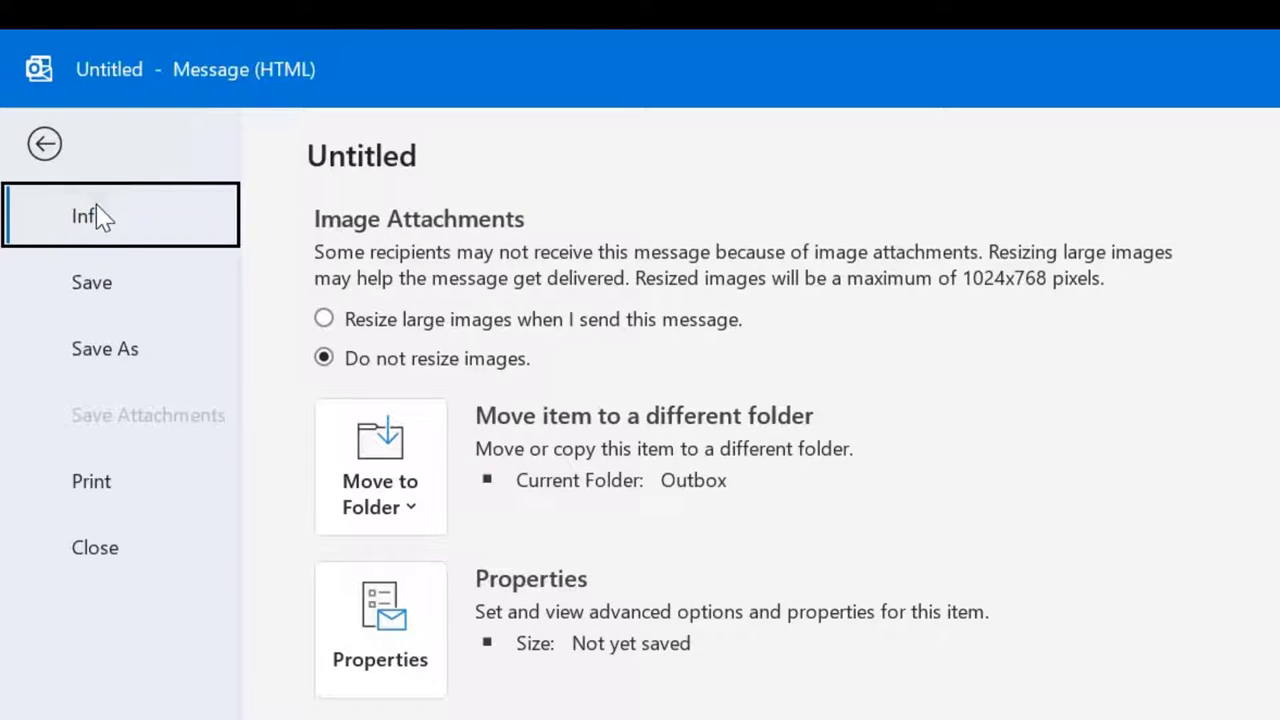
mouse_move(304, 244)
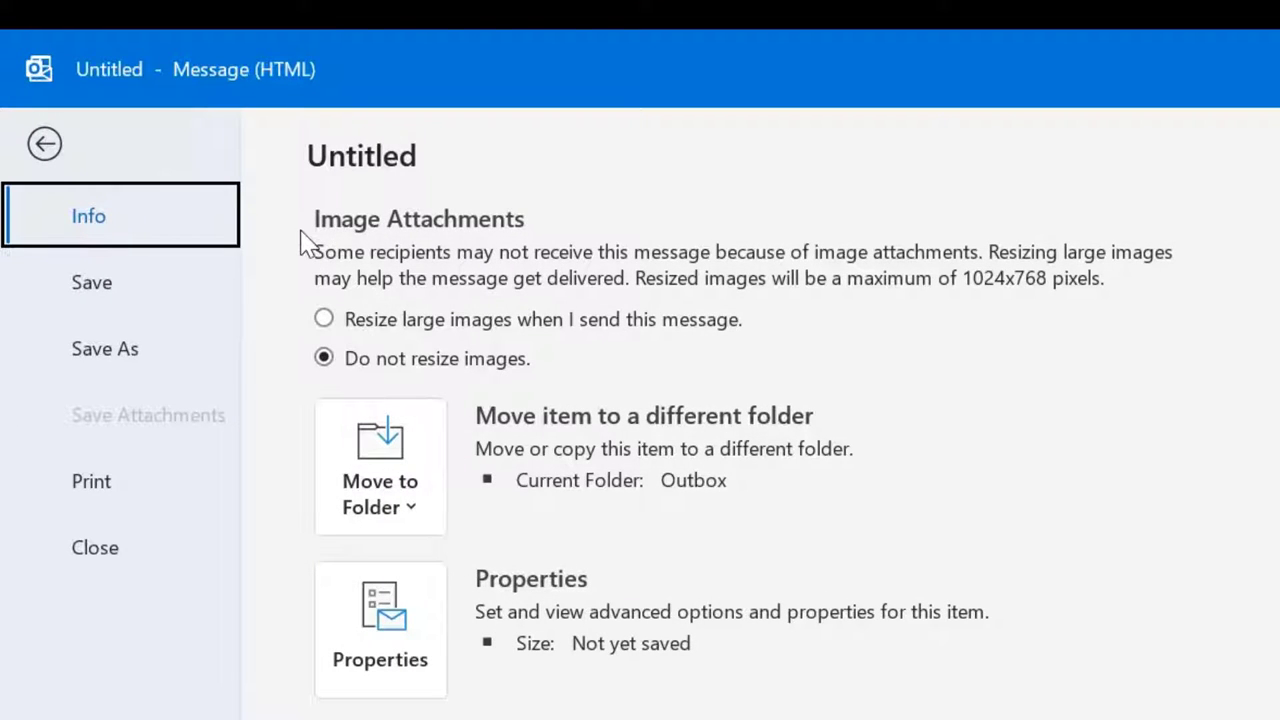
mouse_move(372, 344)
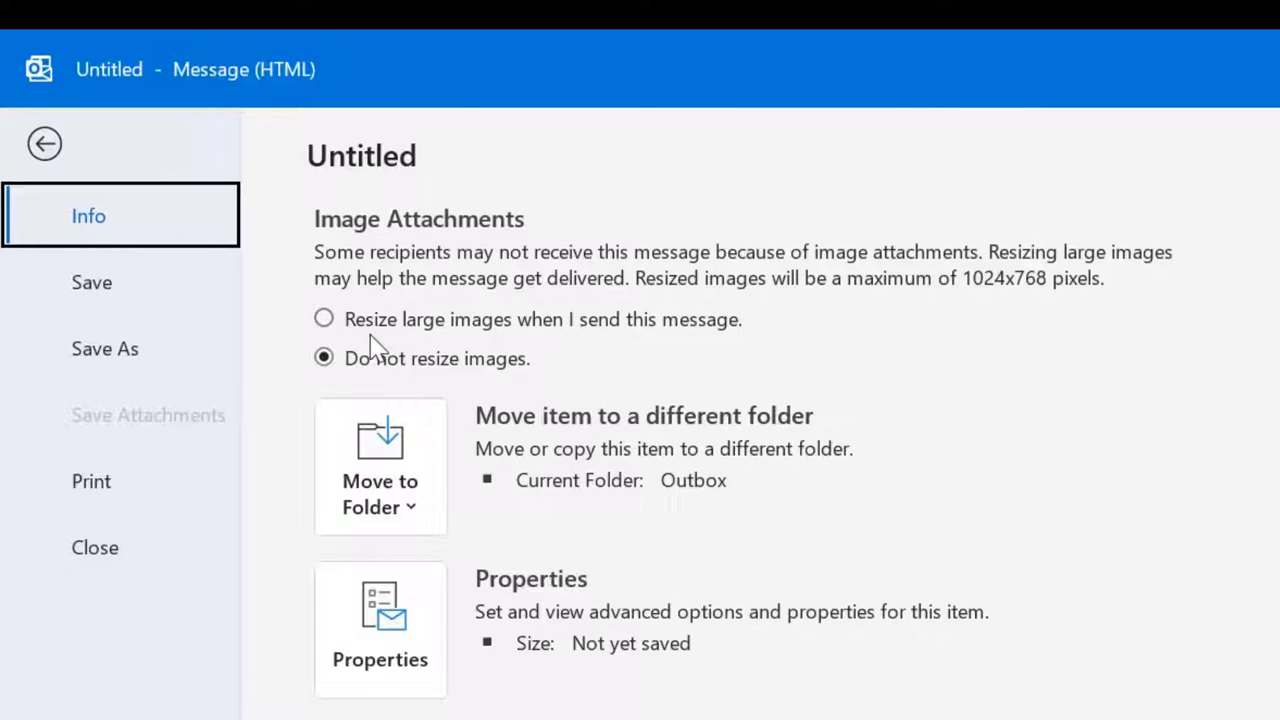
mouse_move(344, 390)
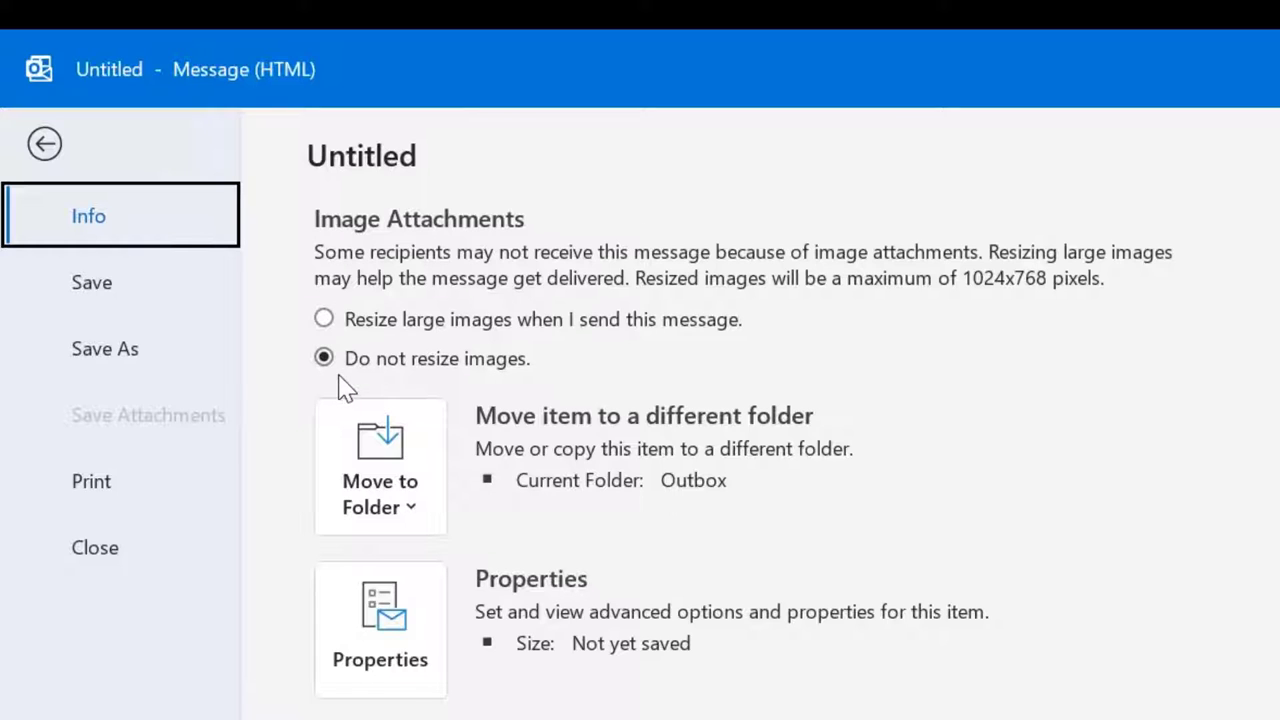
mouse_move(474, 384)
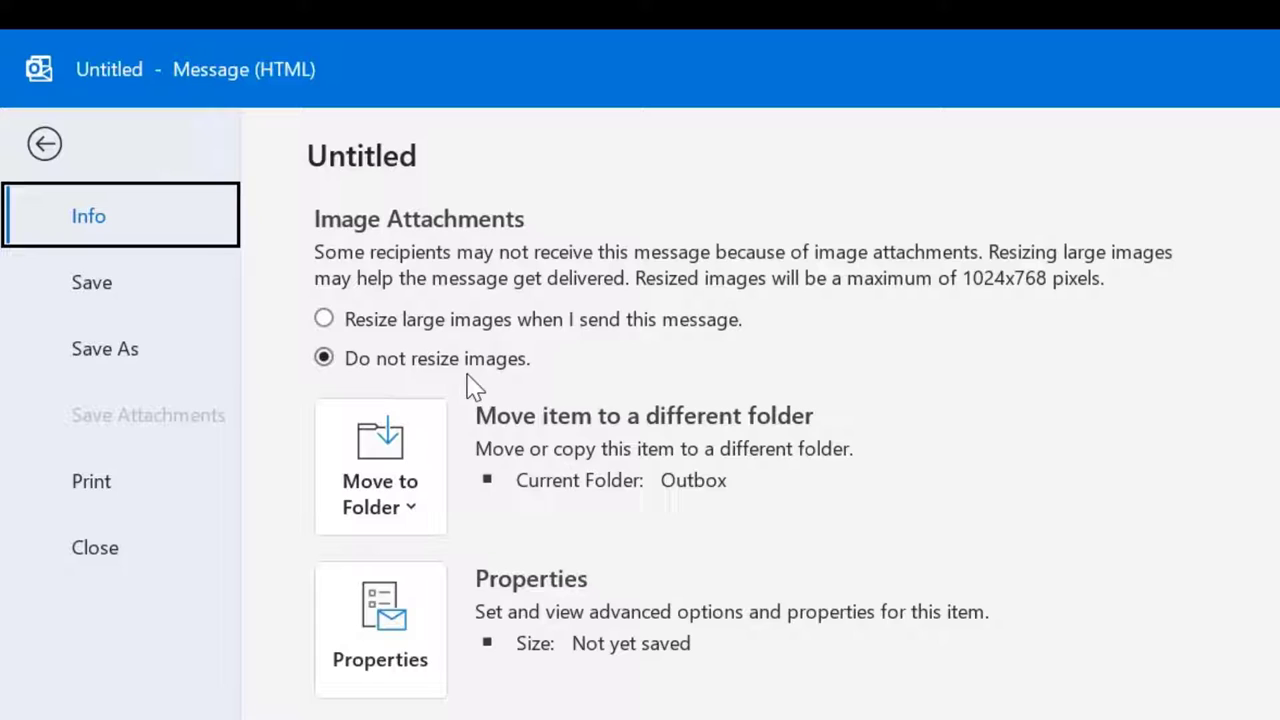
mouse_move(344, 358)
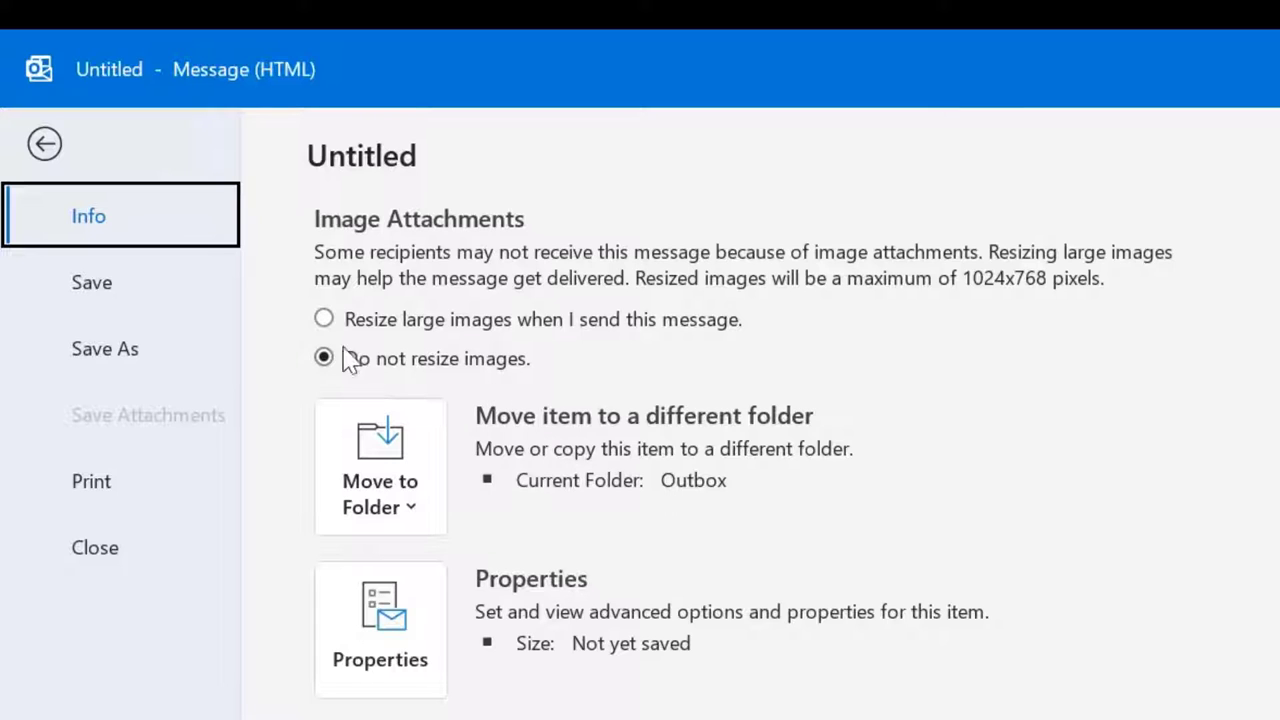
mouse_move(500, 350)
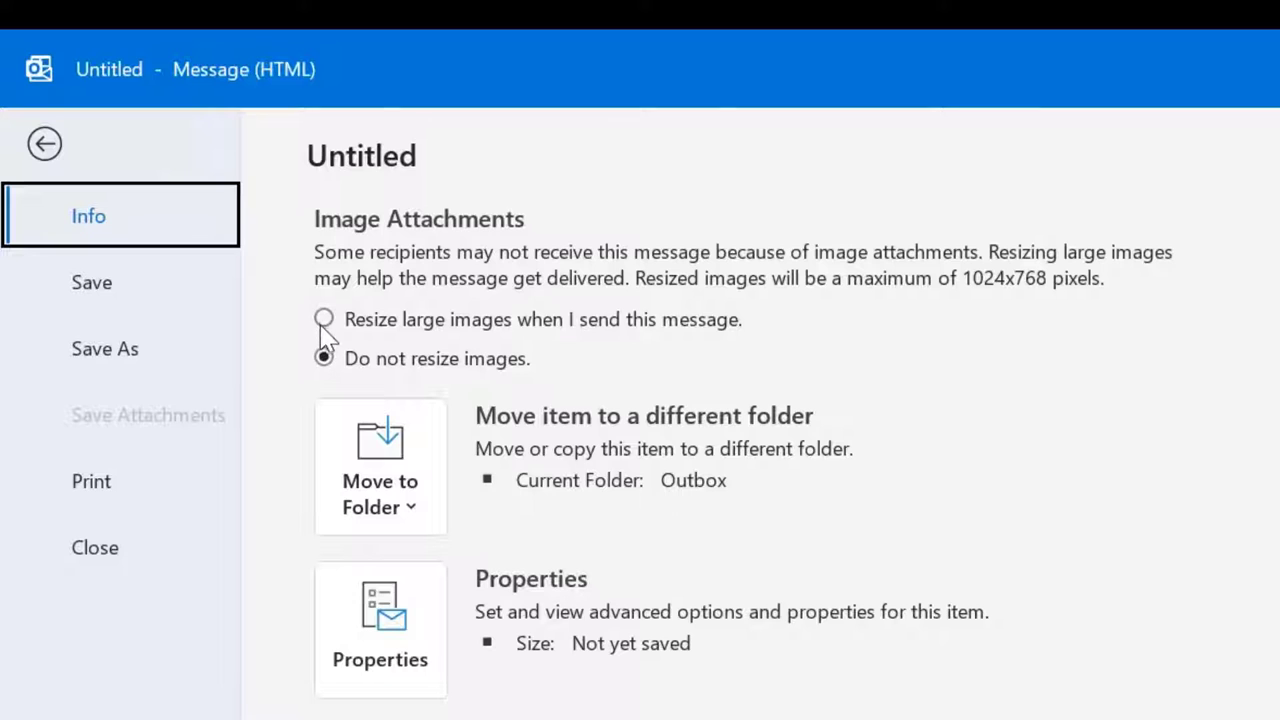
click(324, 320)
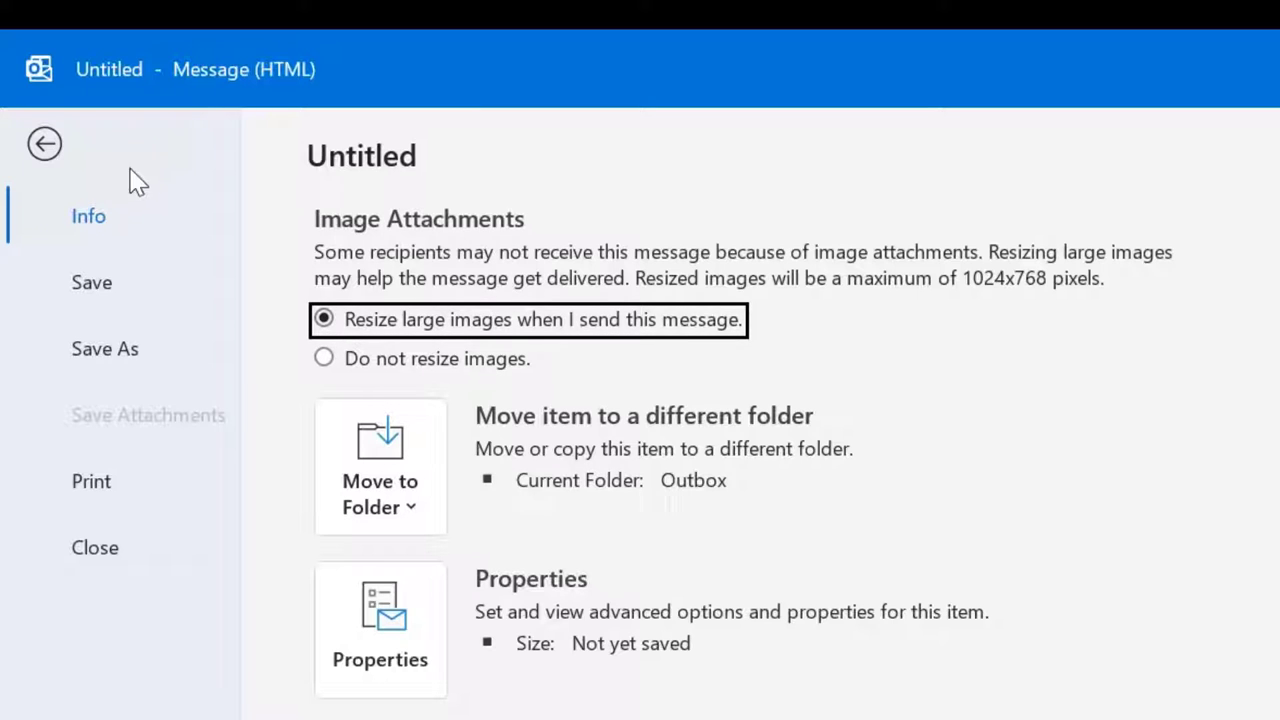
click(40, 144)
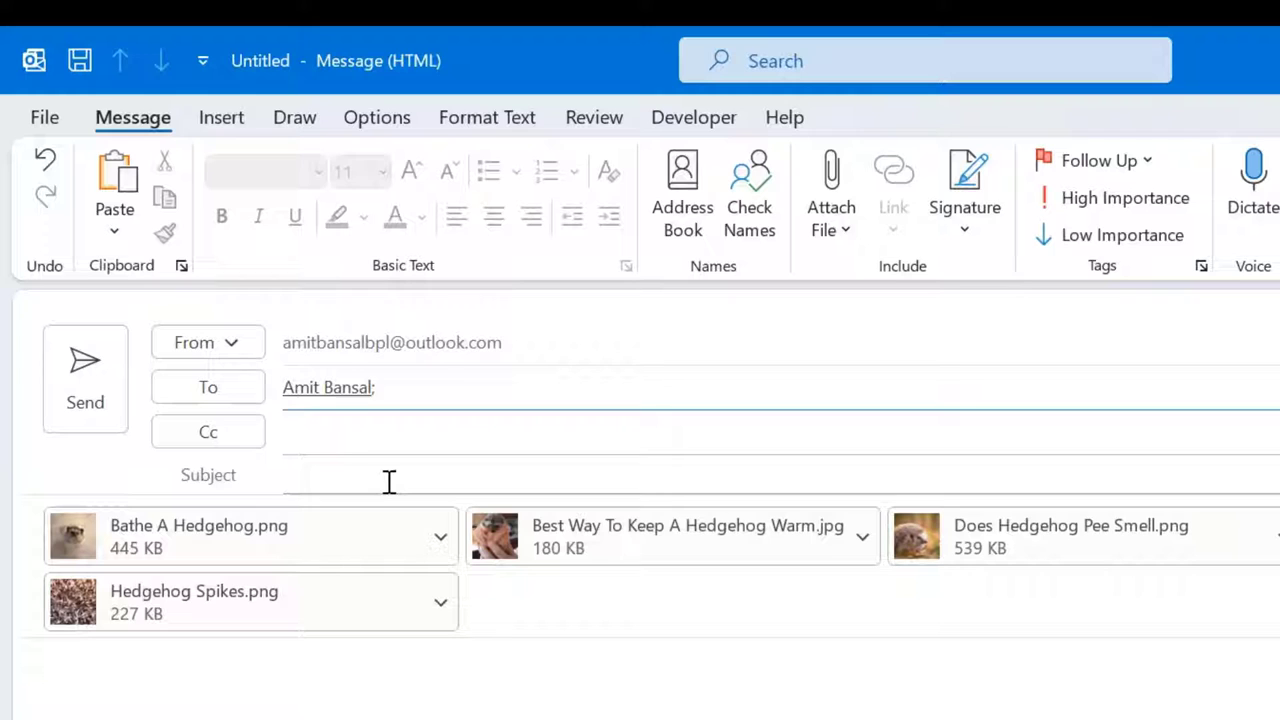
Step: Give the message the subject 'Images'
click(390, 480)
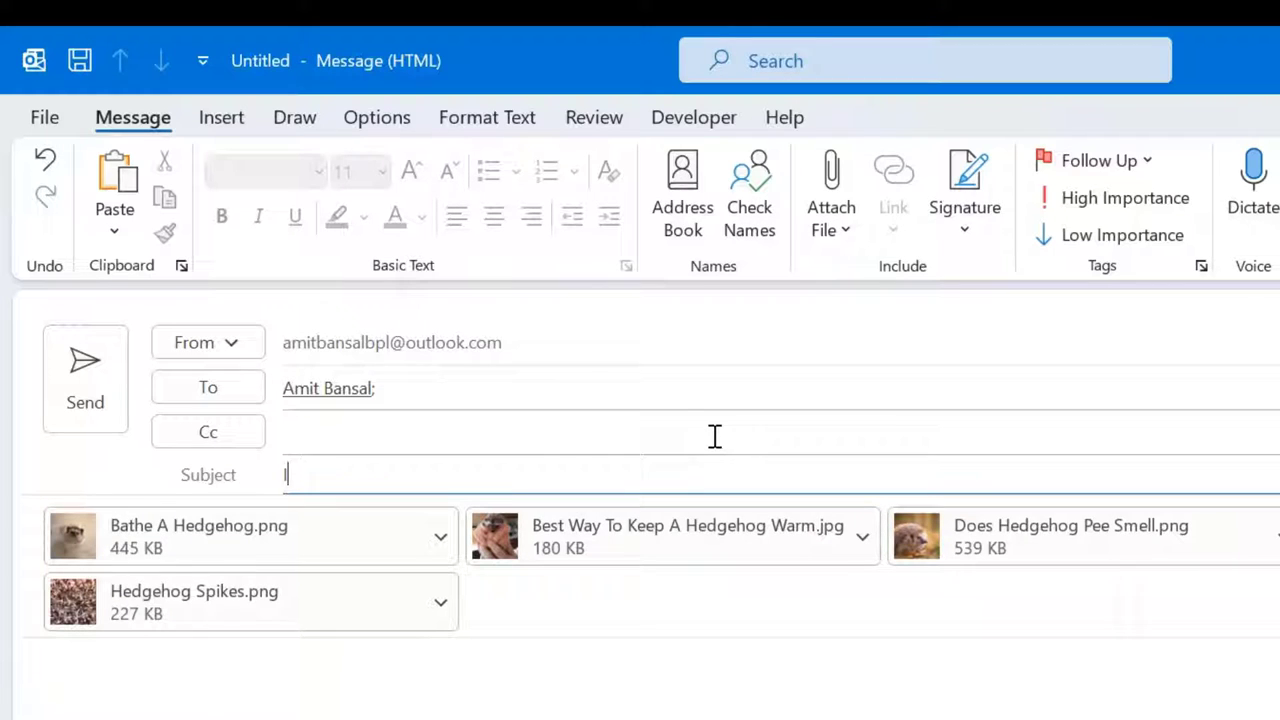
text(Images)
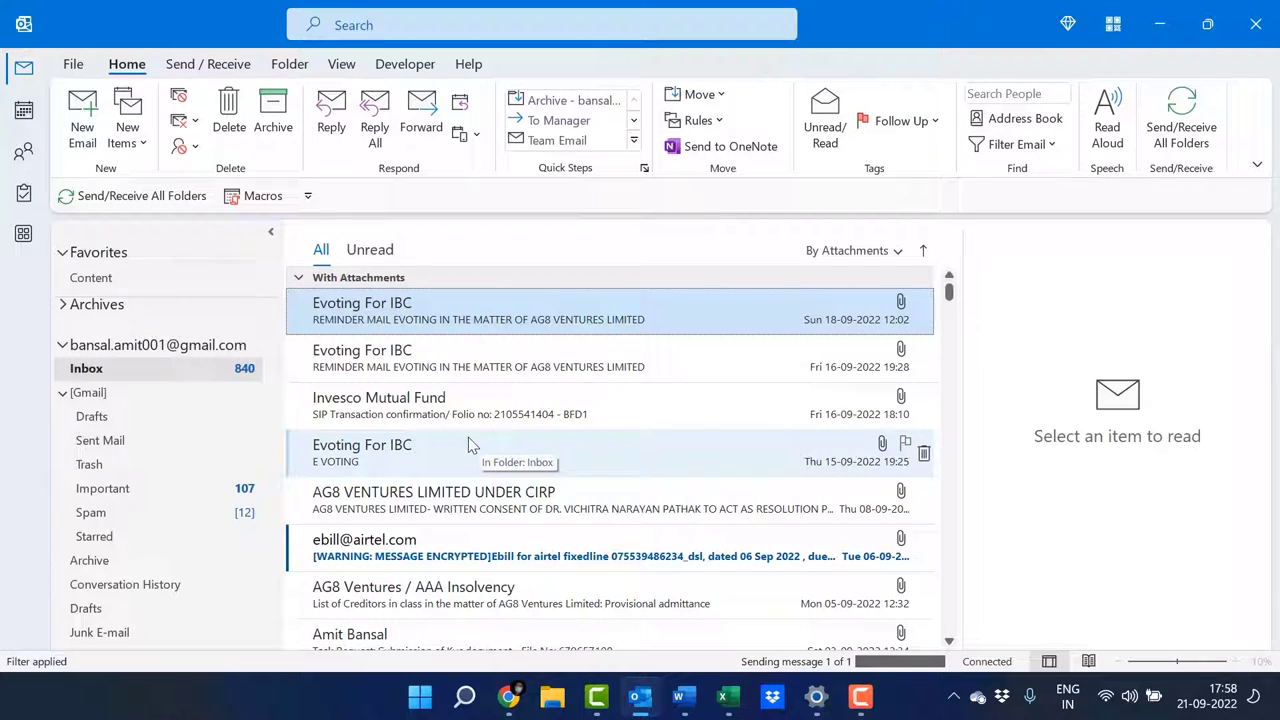
Step: View the received Images email to check its now-smaller jpg attachments
click(208, 64)
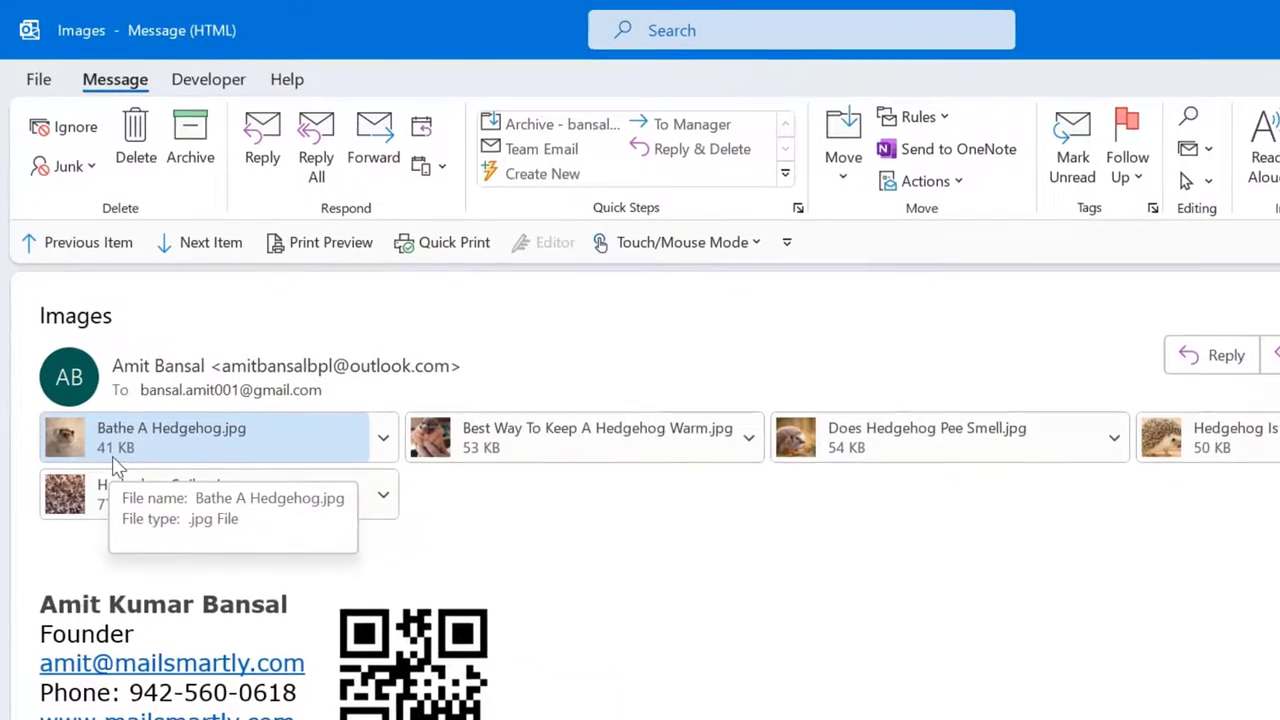
mouse_move(1156, 476)
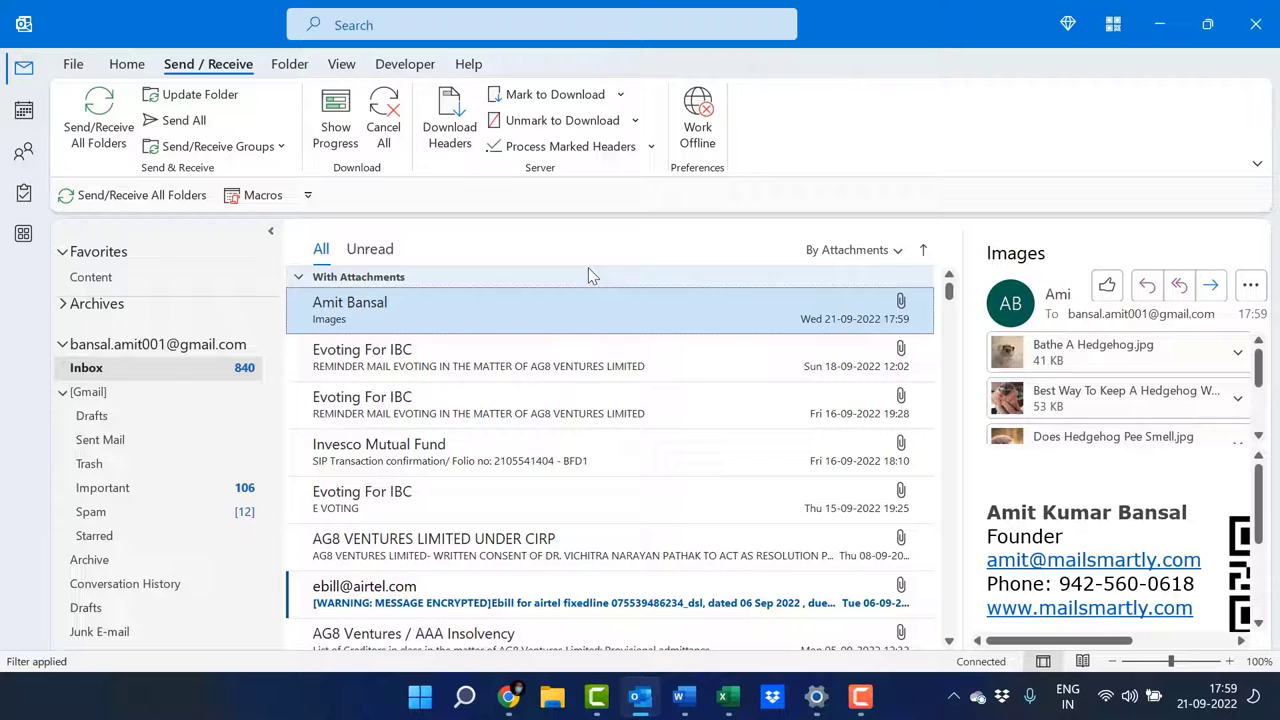
mouse_move(568, 288)
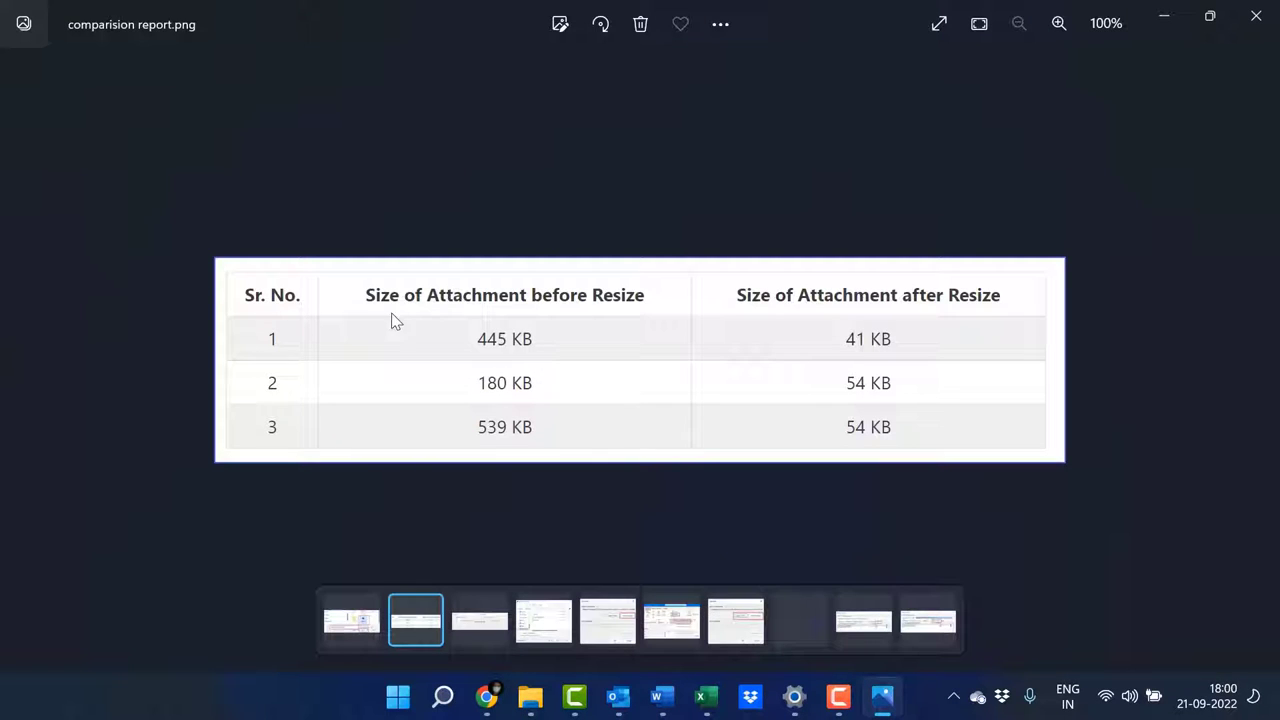
mouse_move(620, 304)
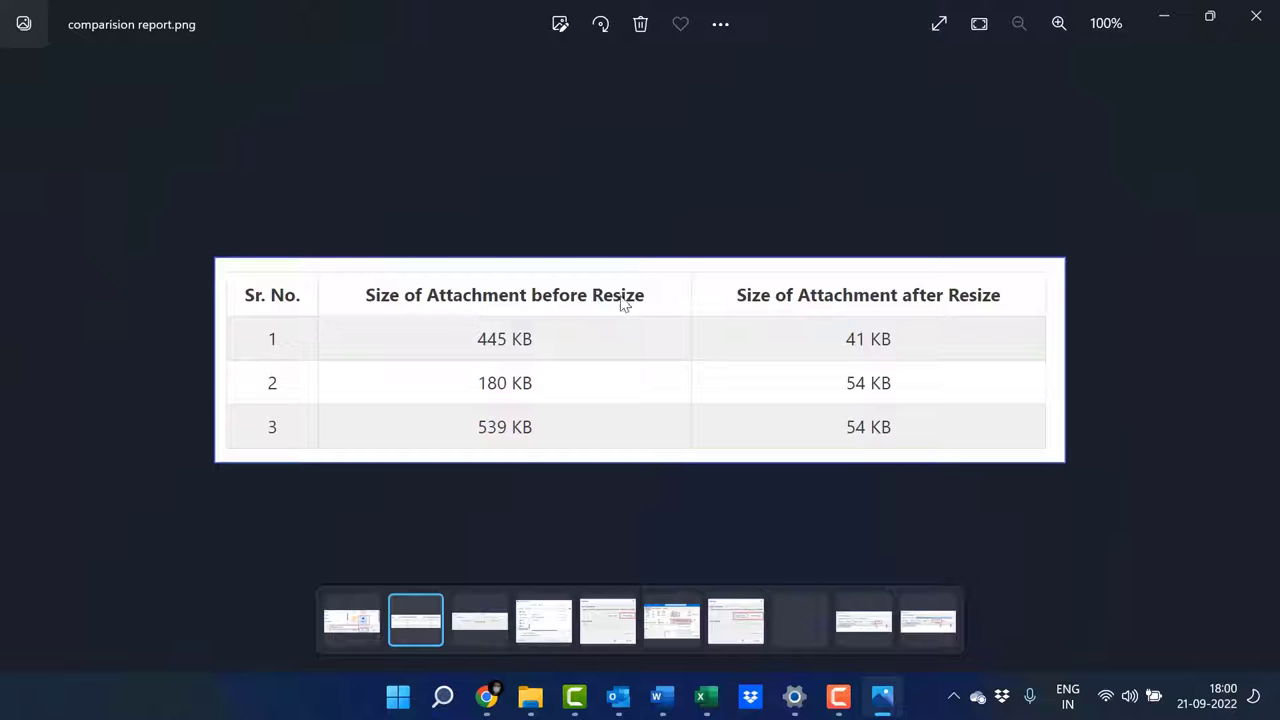
mouse_move(470, 364)
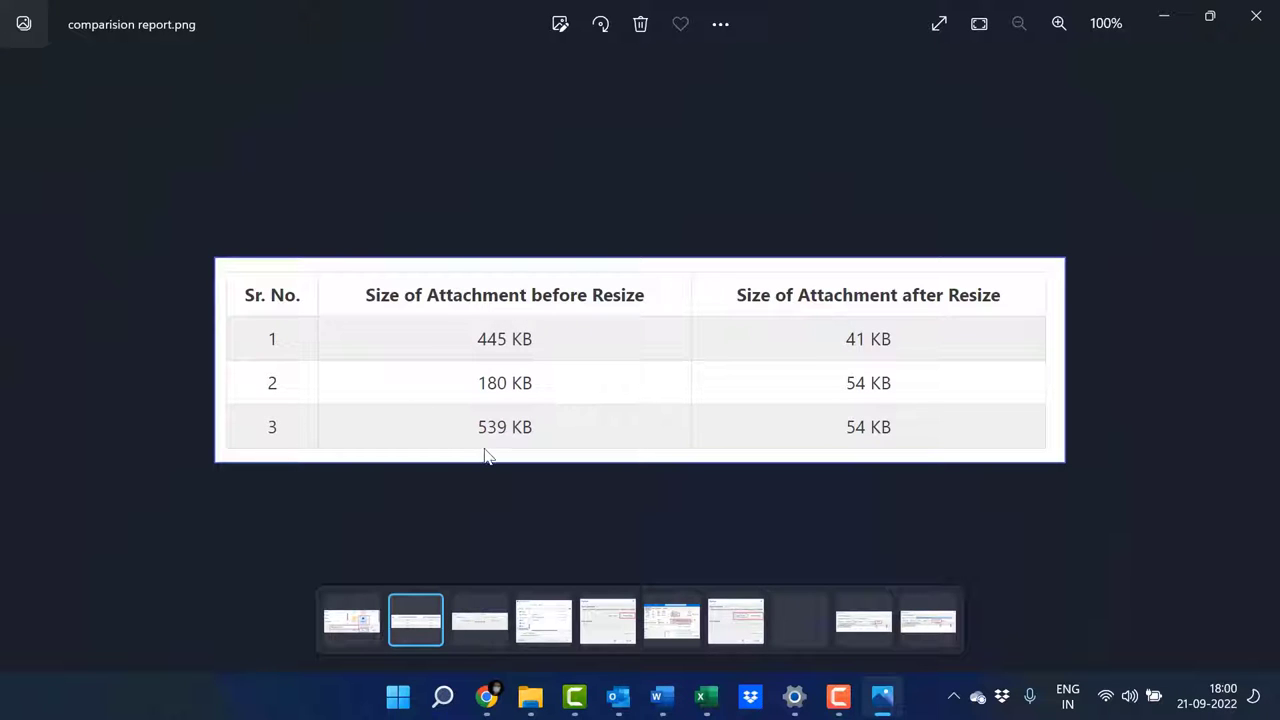
mouse_move(984, 270)
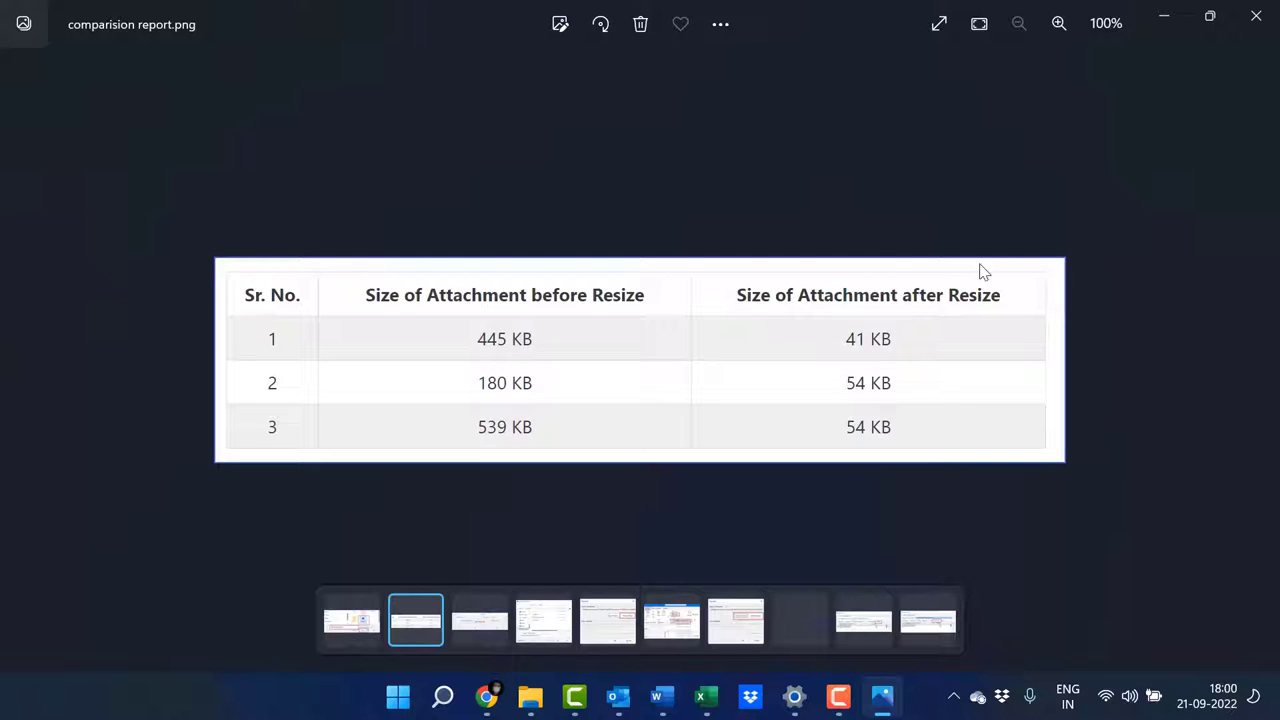
mouse_move(810, 364)
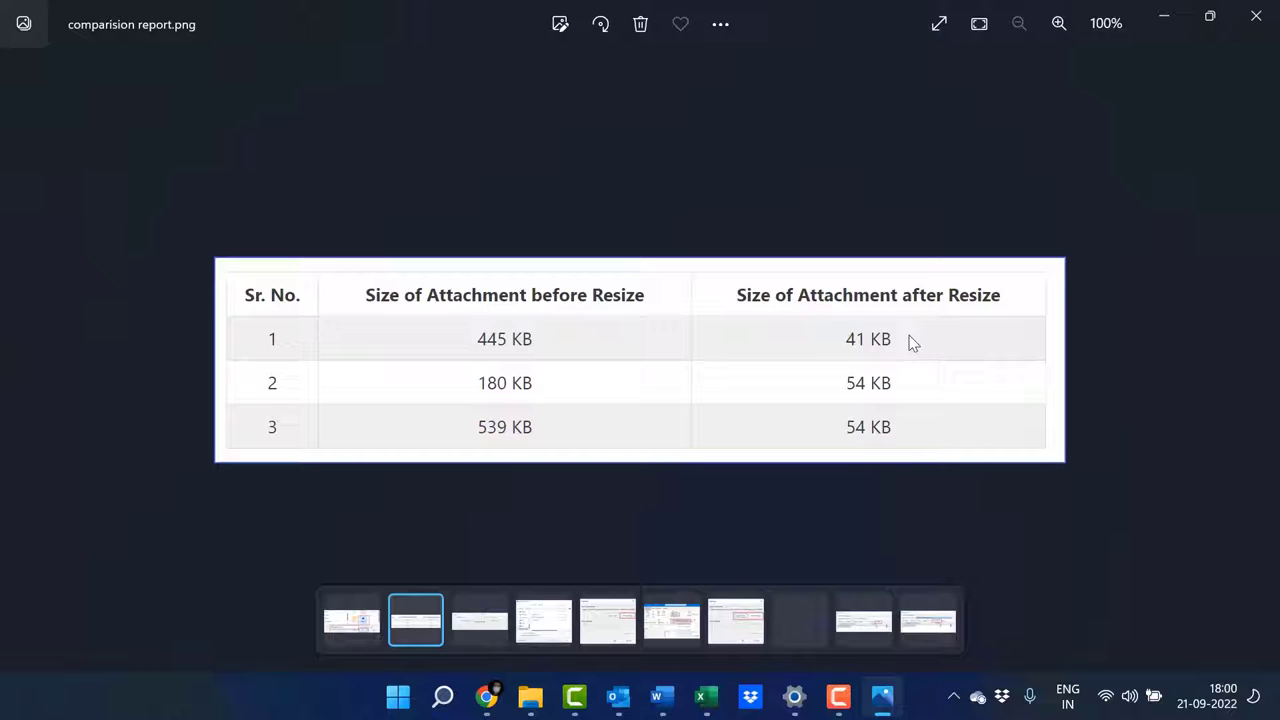
mouse_move(584, 344)
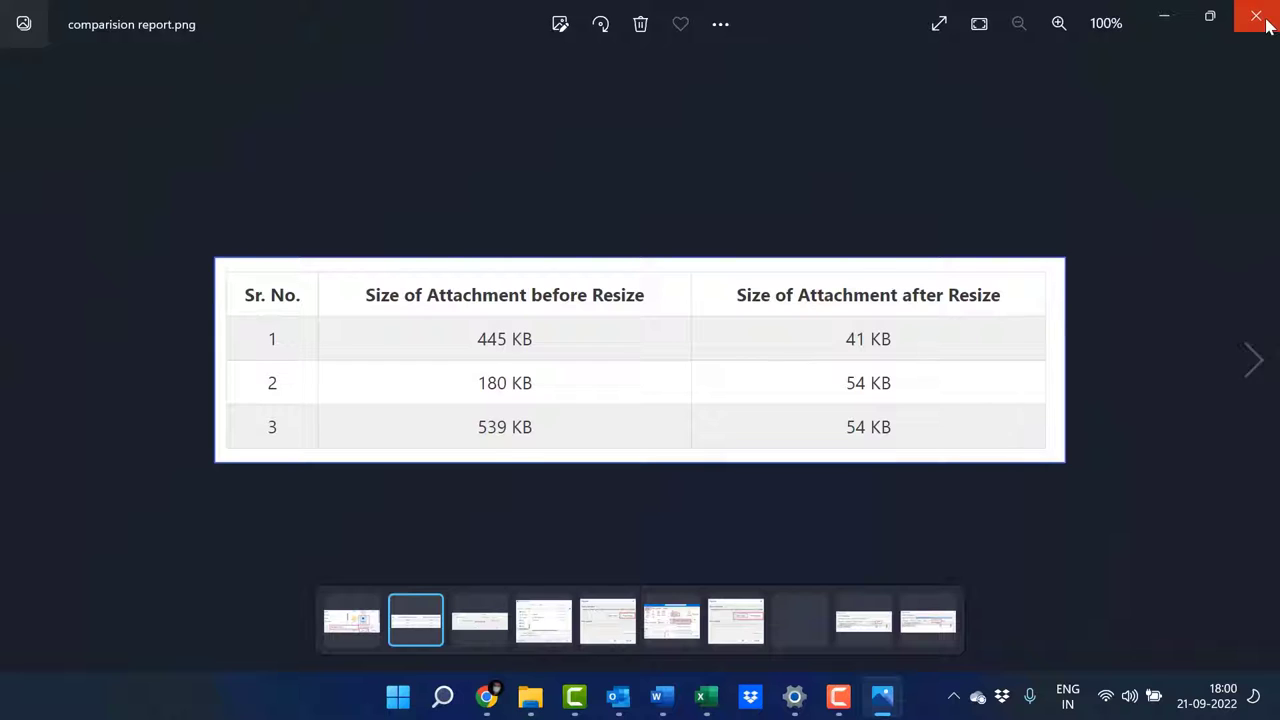
Step: Close the comparison report.png showing attachments shrank from 180–539 KB to 41–54 KB
click(1252, 20)
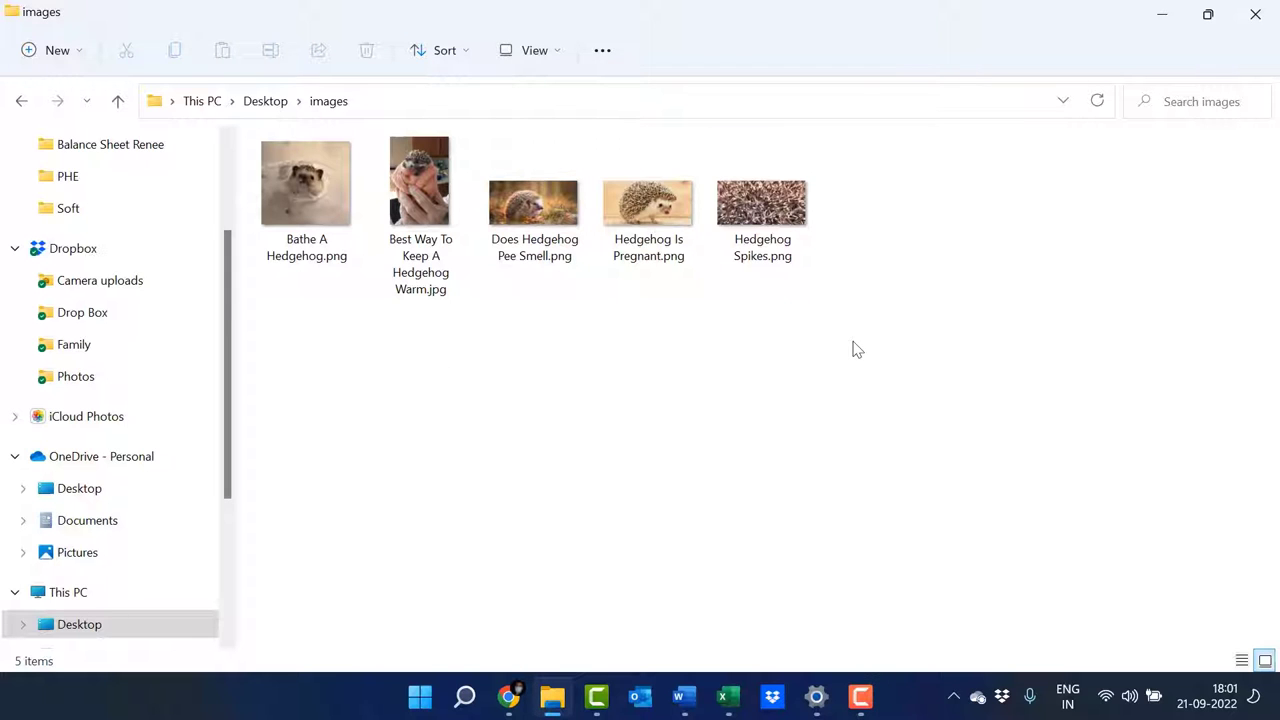
mouse_move(1010, 28)
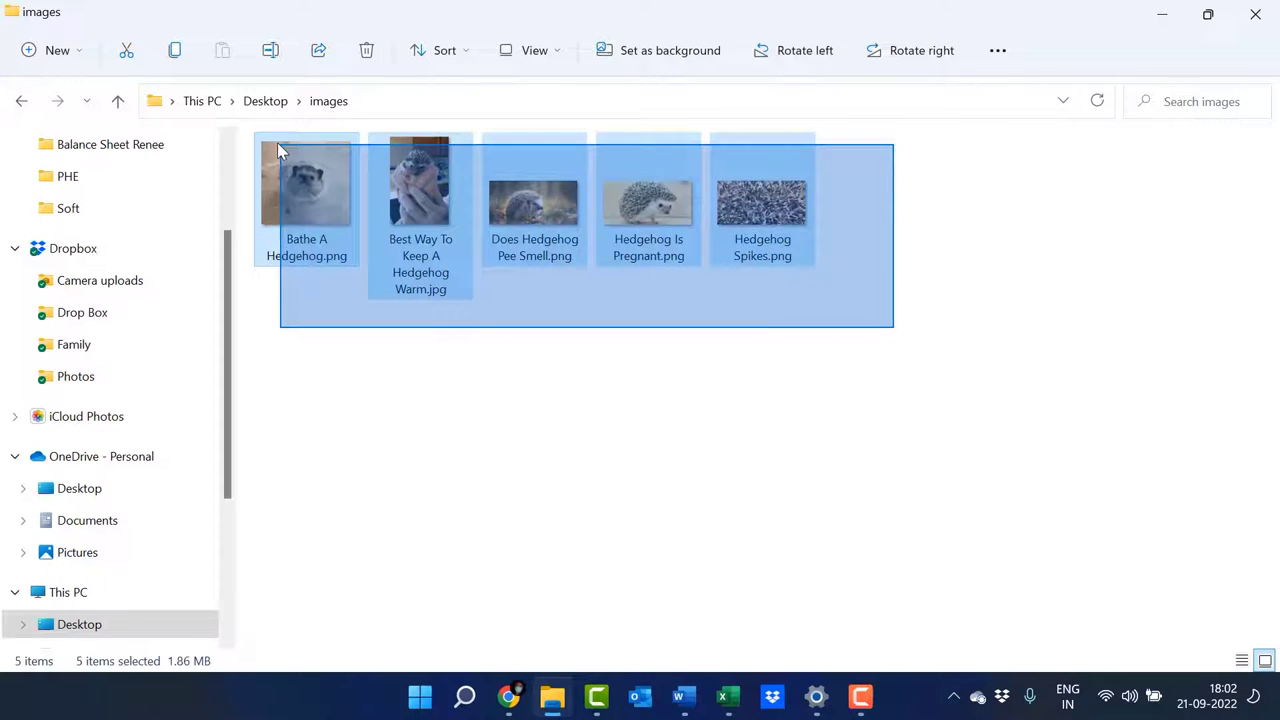
Step: Select all five hedgehog pictures in the Desktop images folder
click(848, 324)
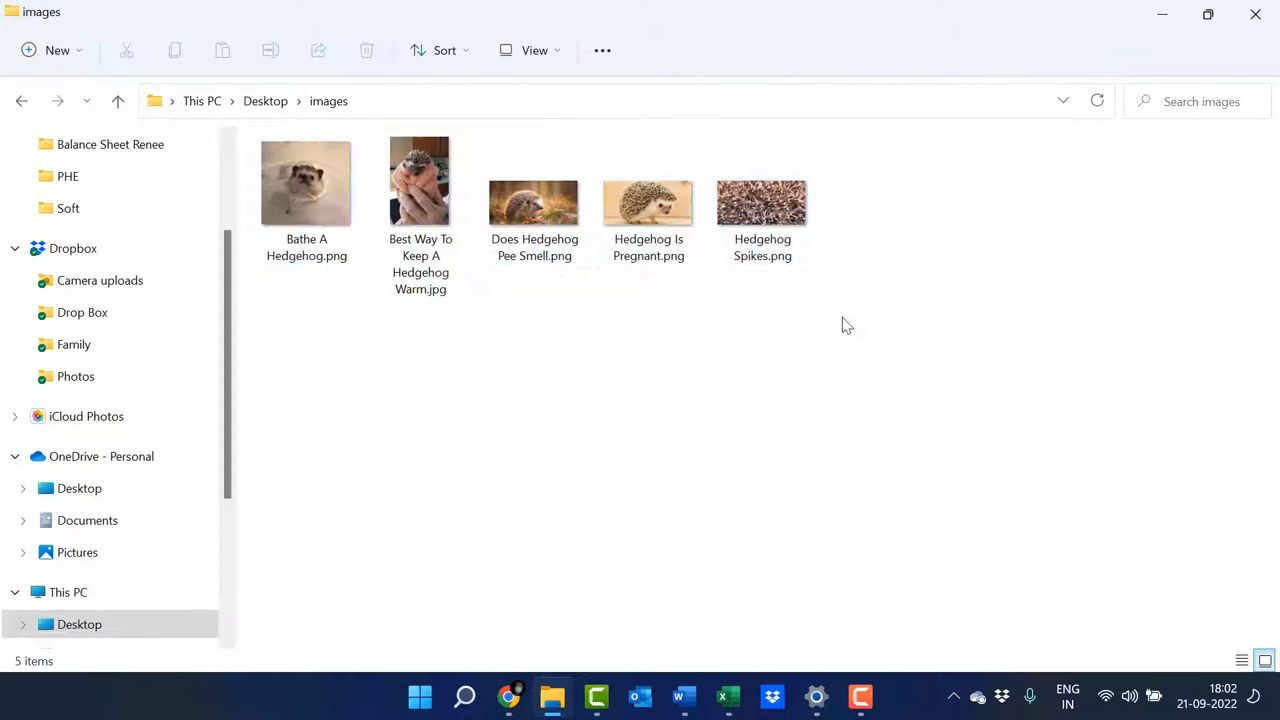
key(ctrl+a)
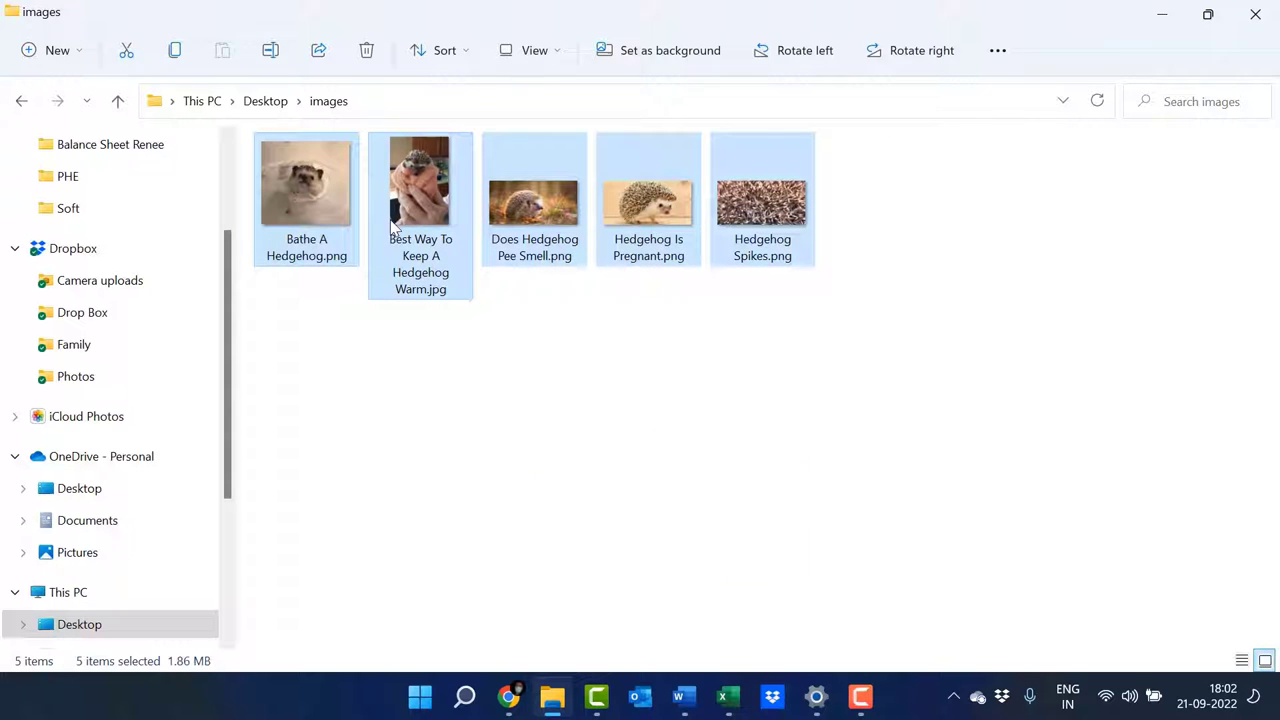
mouse_move(436, 188)
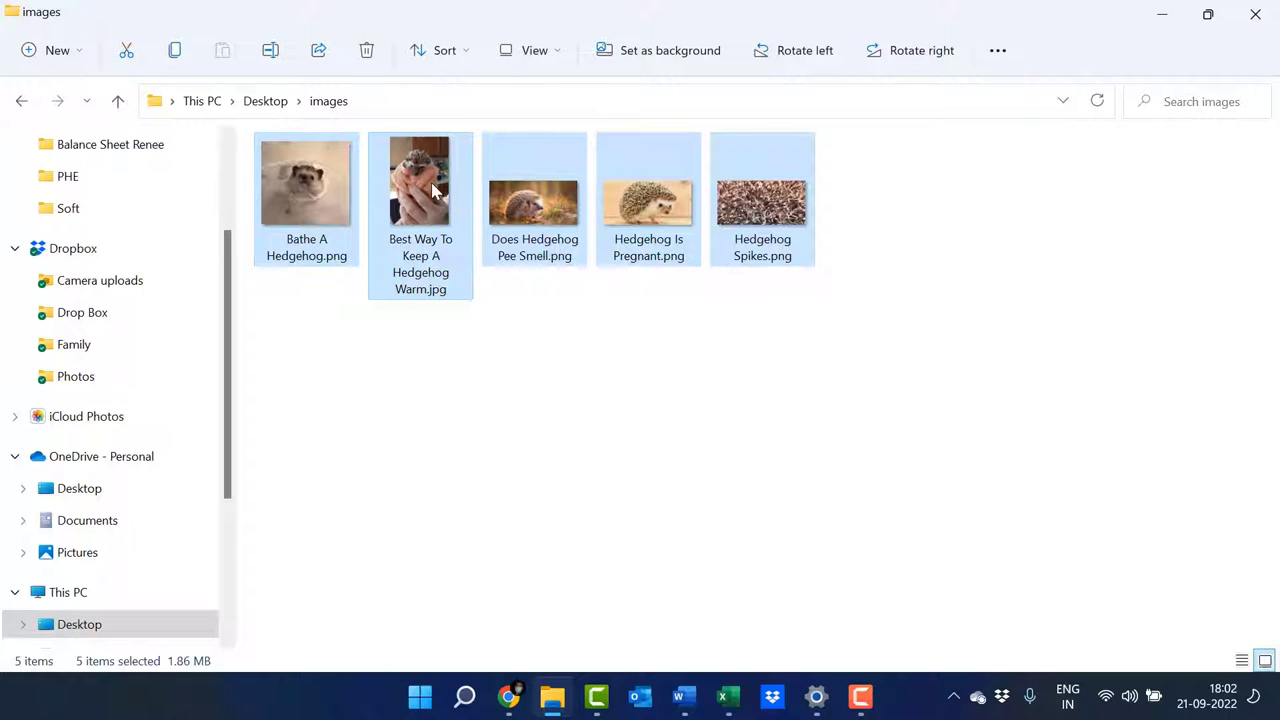
Step: Send the selected images to a Mail recipient via the Show more options context menu
right_click(436, 184)
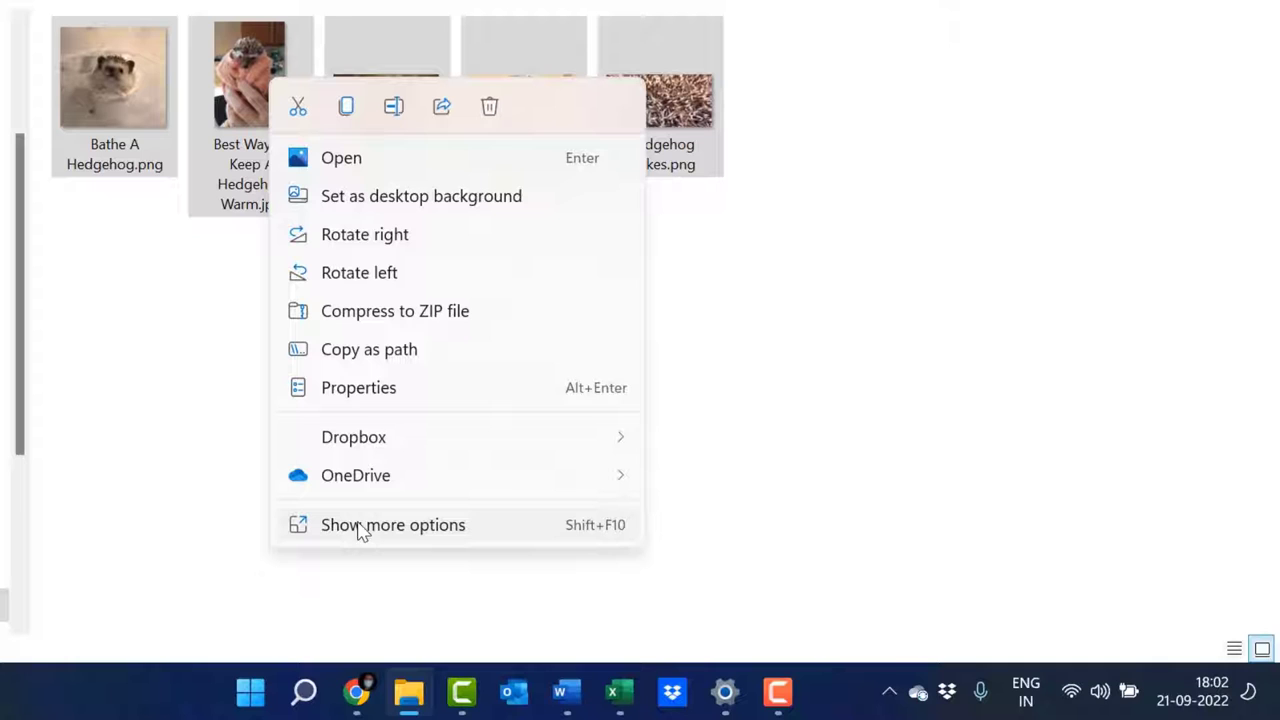
click(392, 524)
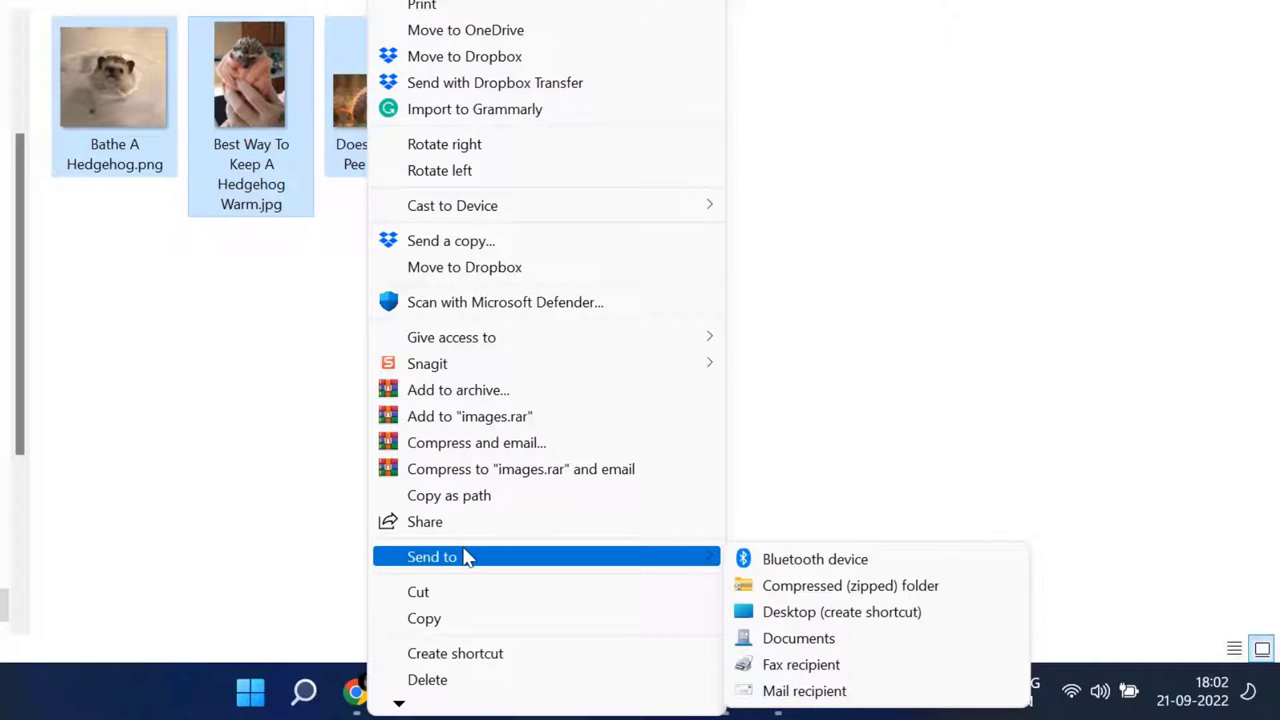
mouse_move(820, 560)
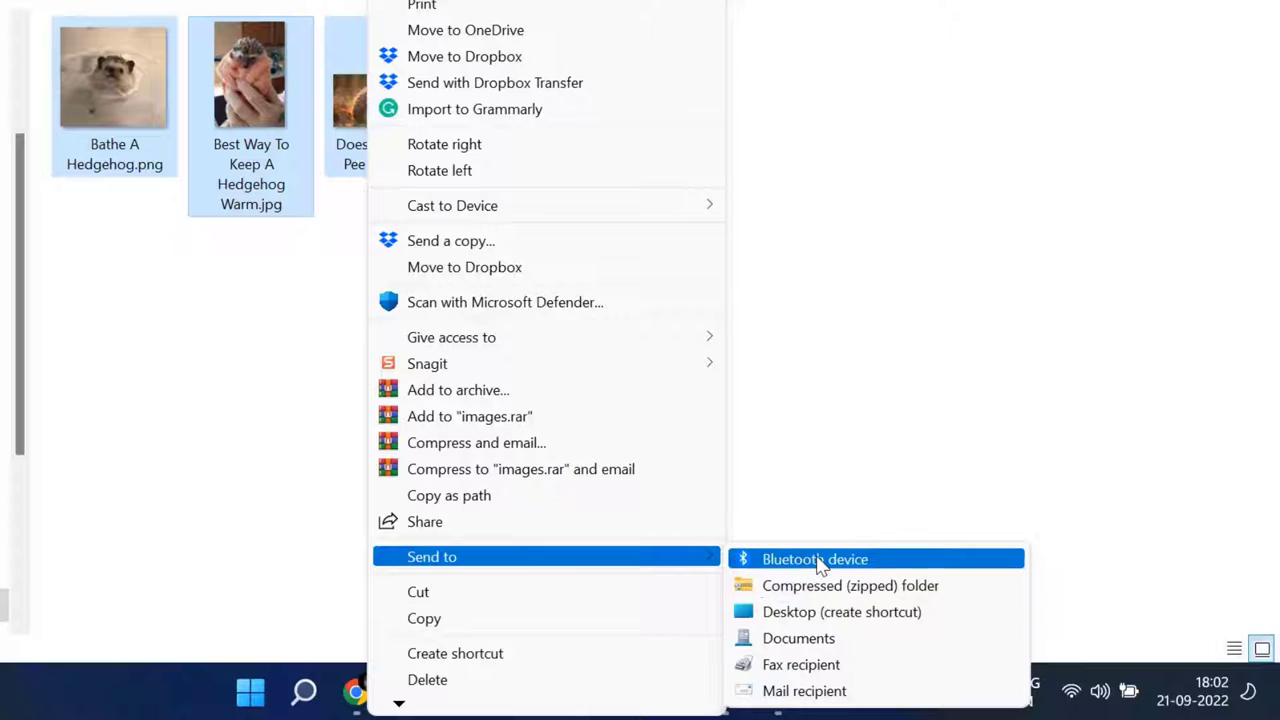
mouse_move(804, 692)
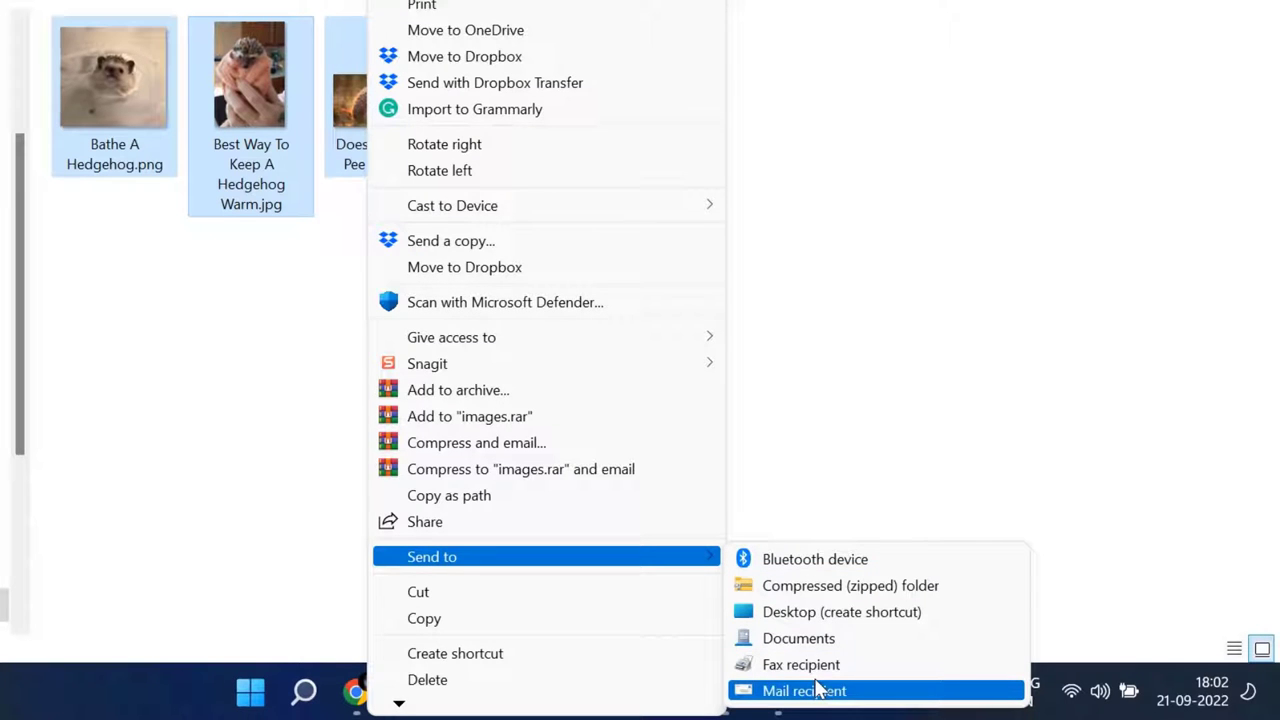
mouse_move(800, 704)
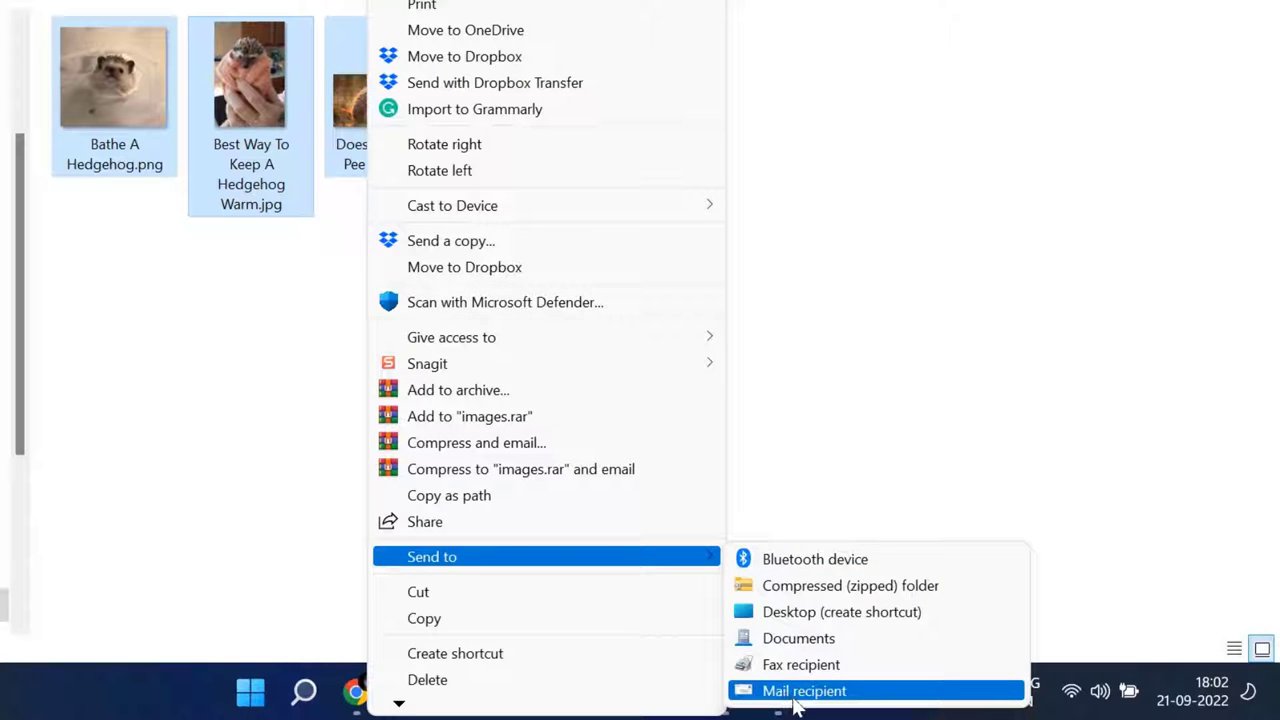
click(804, 690)
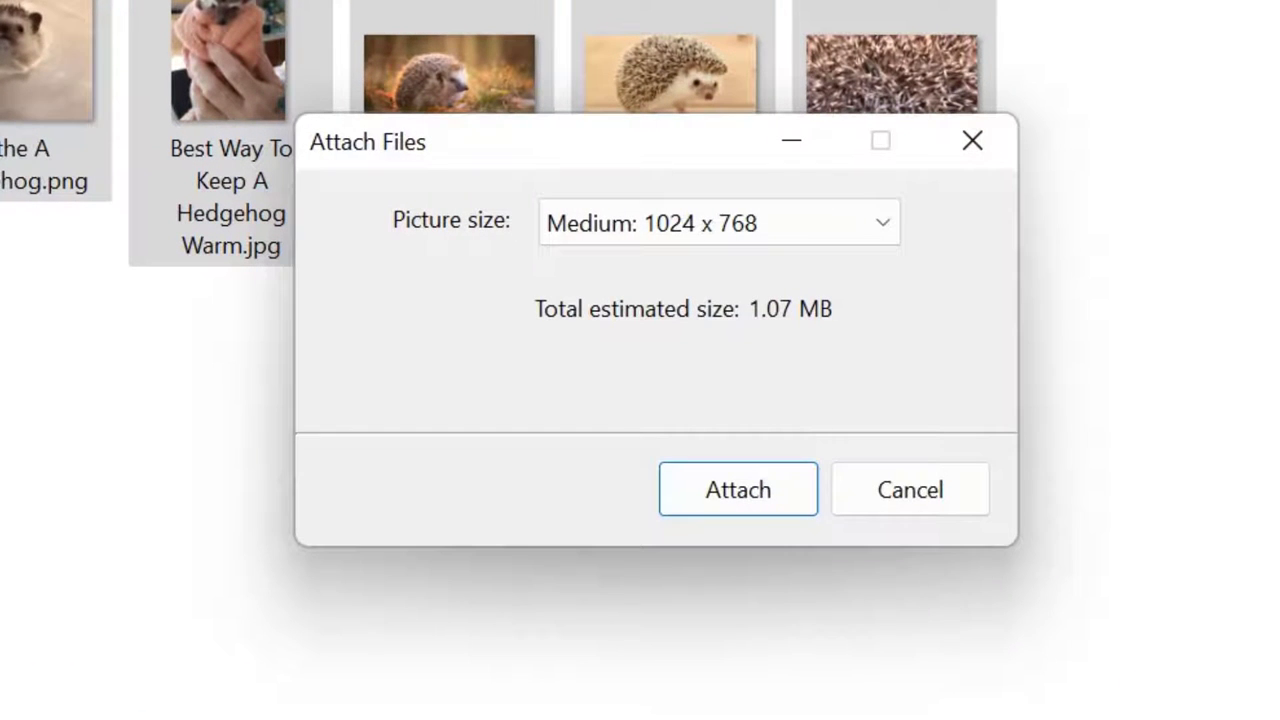
mouse_move(484, 300)
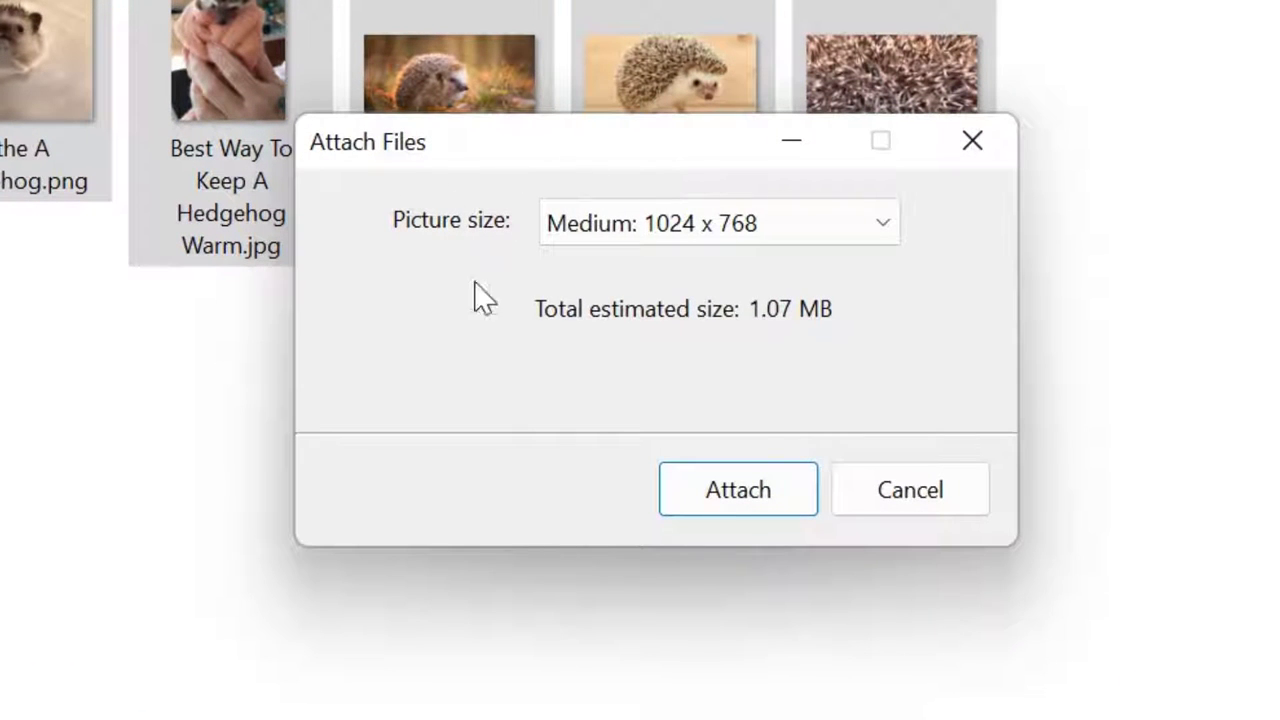
mouse_move(904, 368)
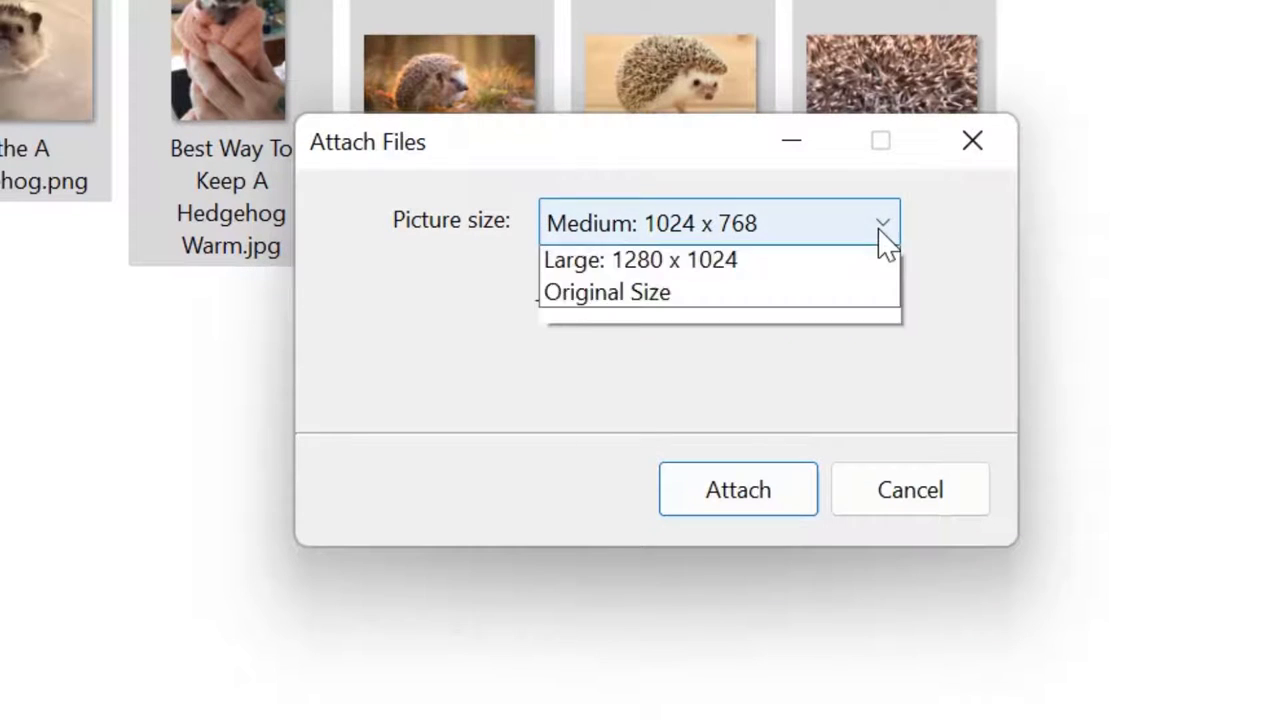
Step: Choose Smaller 640 x 480 as the attachment picture size, estimated 450 KB total
click(884, 222)
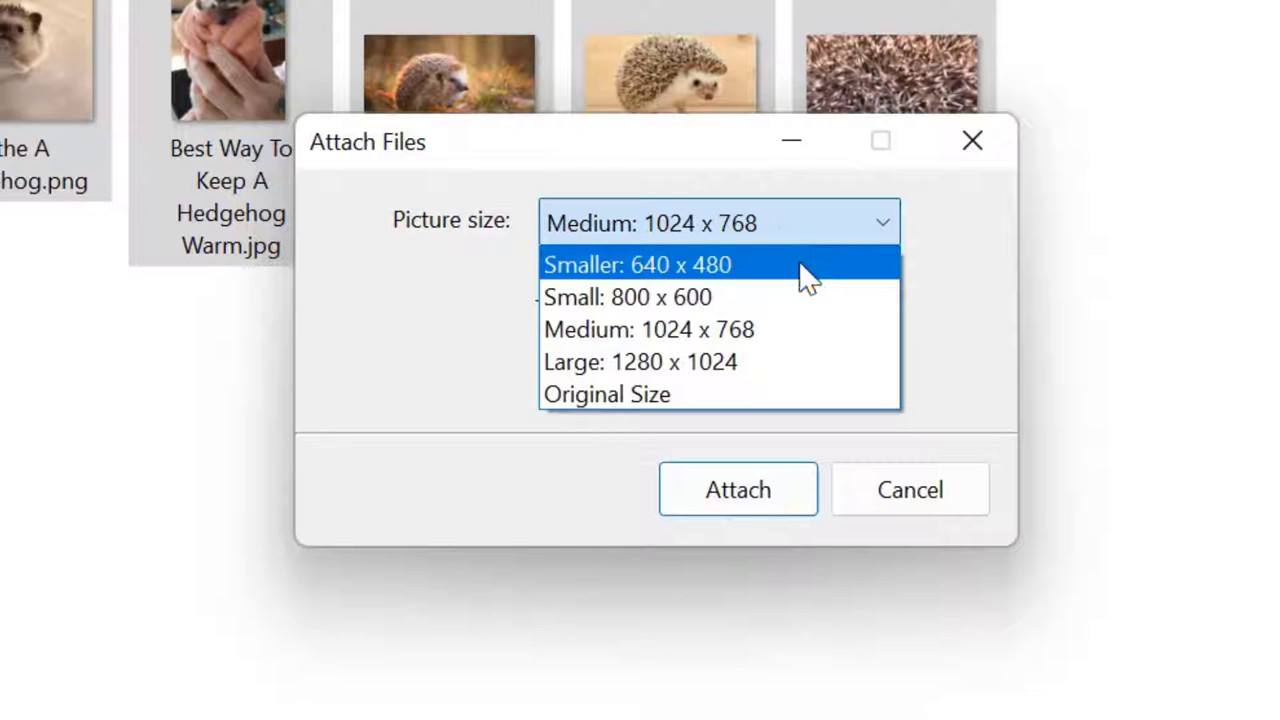
mouse_move(712, 414)
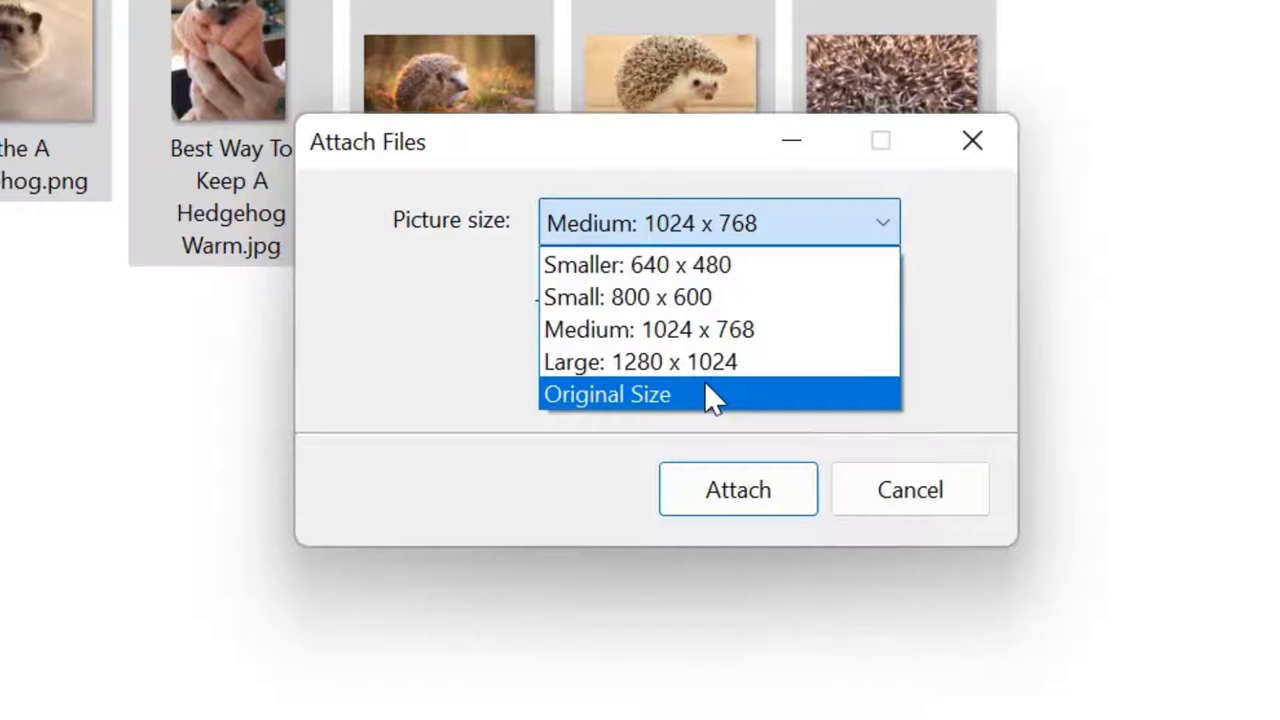
click(608, 394)
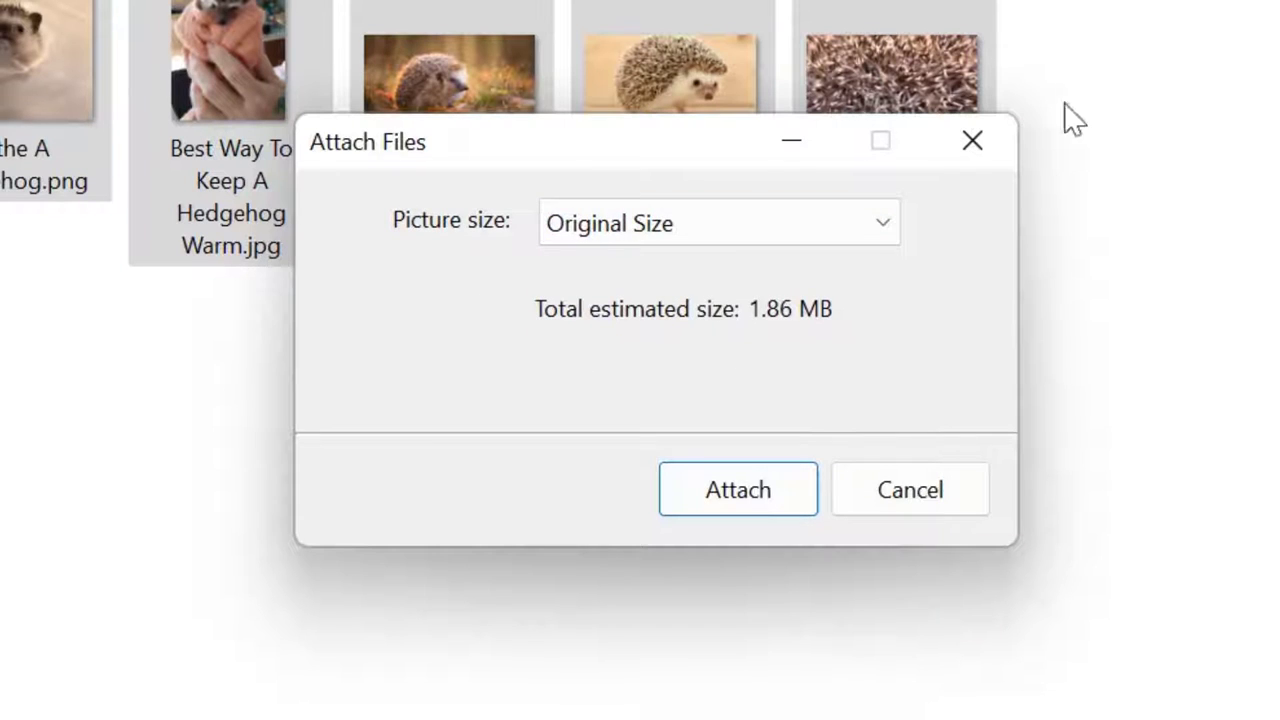
mouse_move(832, 360)
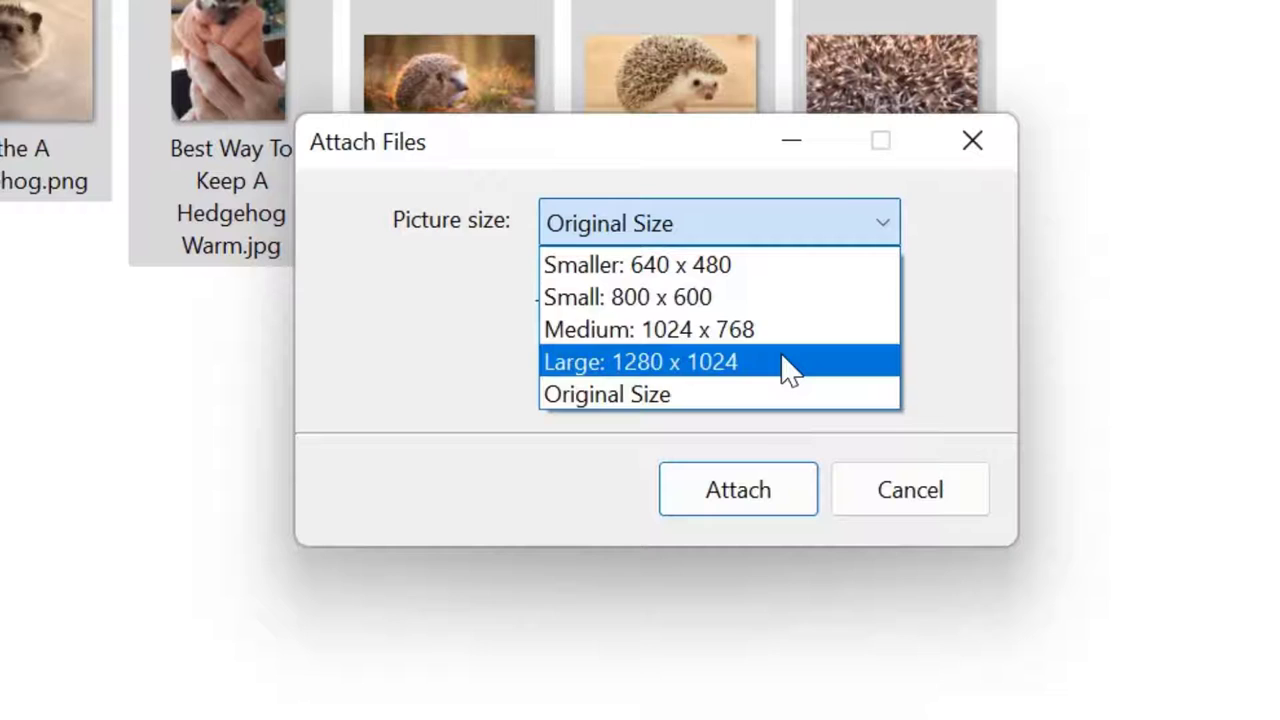
mouse_move(736, 300)
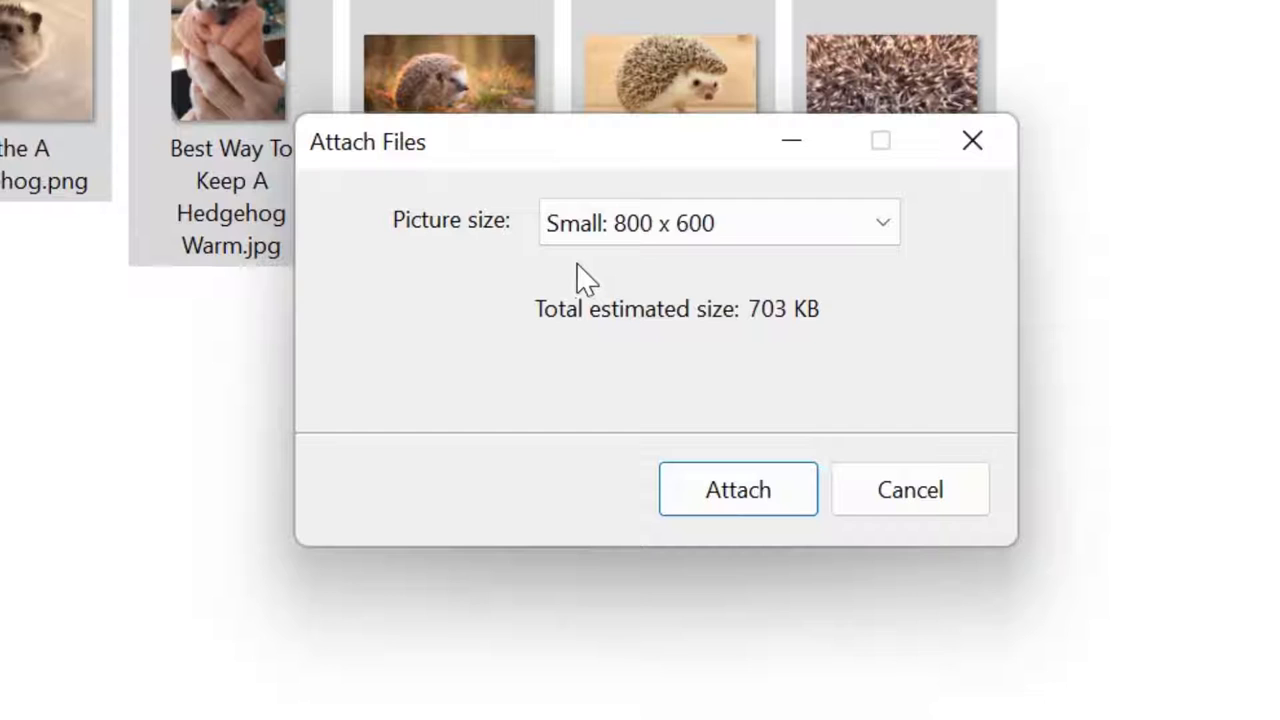
mouse_move(764, 350)
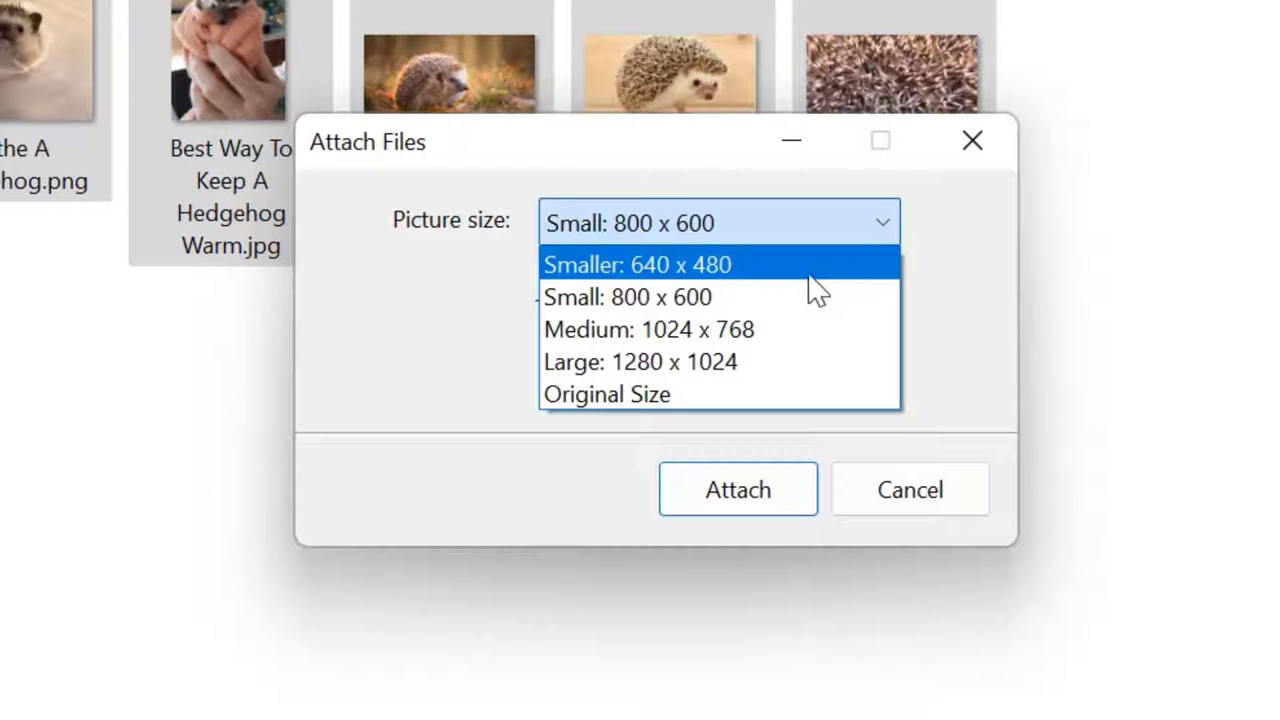
click(644, 264)
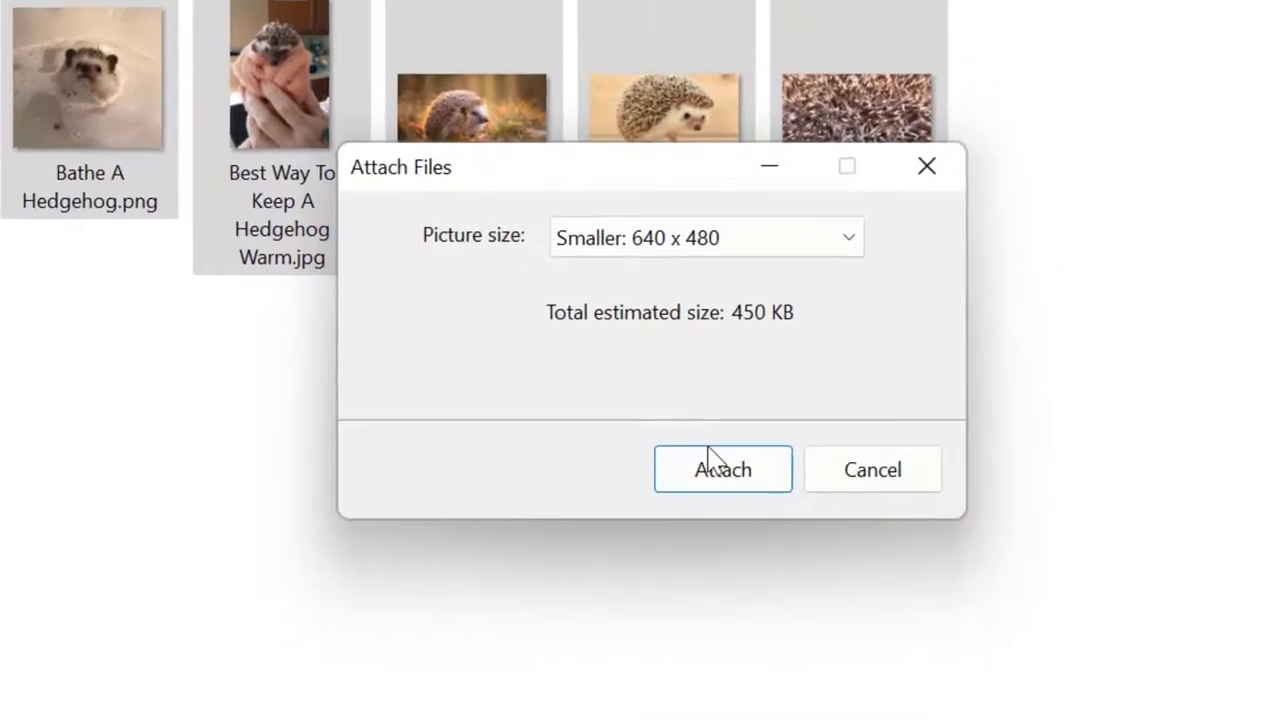
Step: Attach the resized images into a new Outlook message and review the 29–61 KB attachments
click(722, 468)
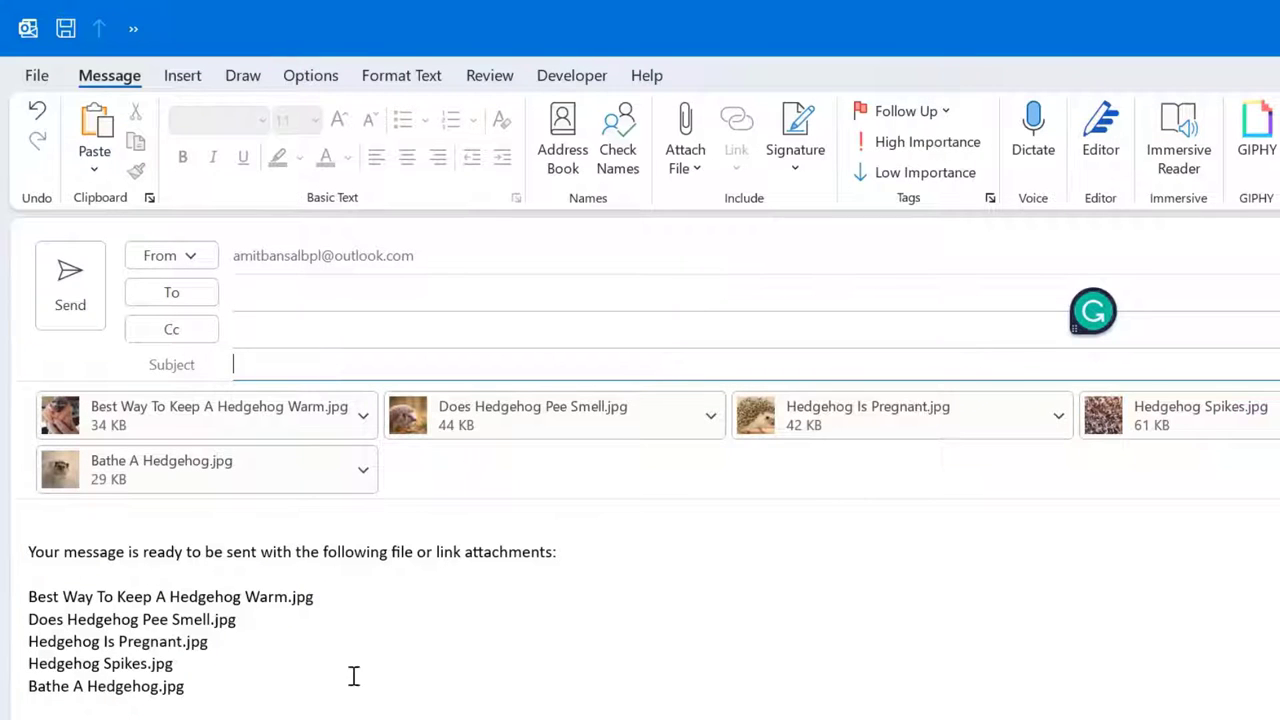
drag(28, 584, 196, 674)
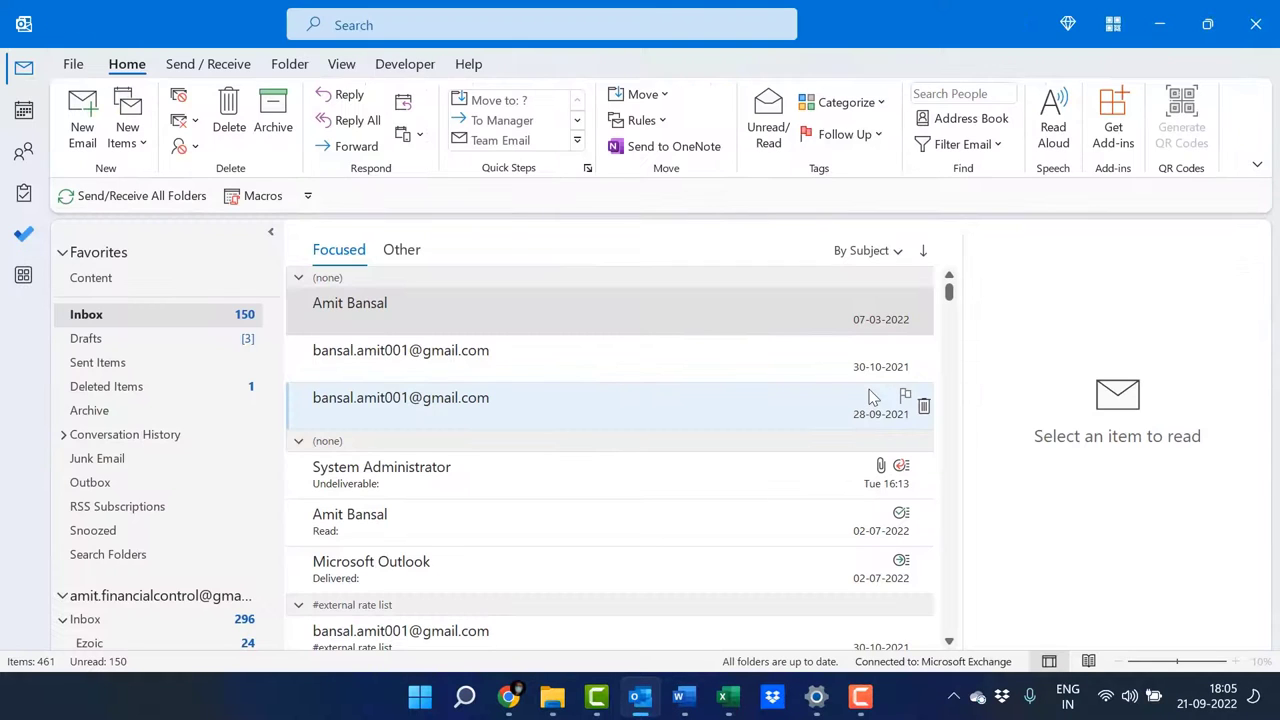
mouse_move(876, 396)
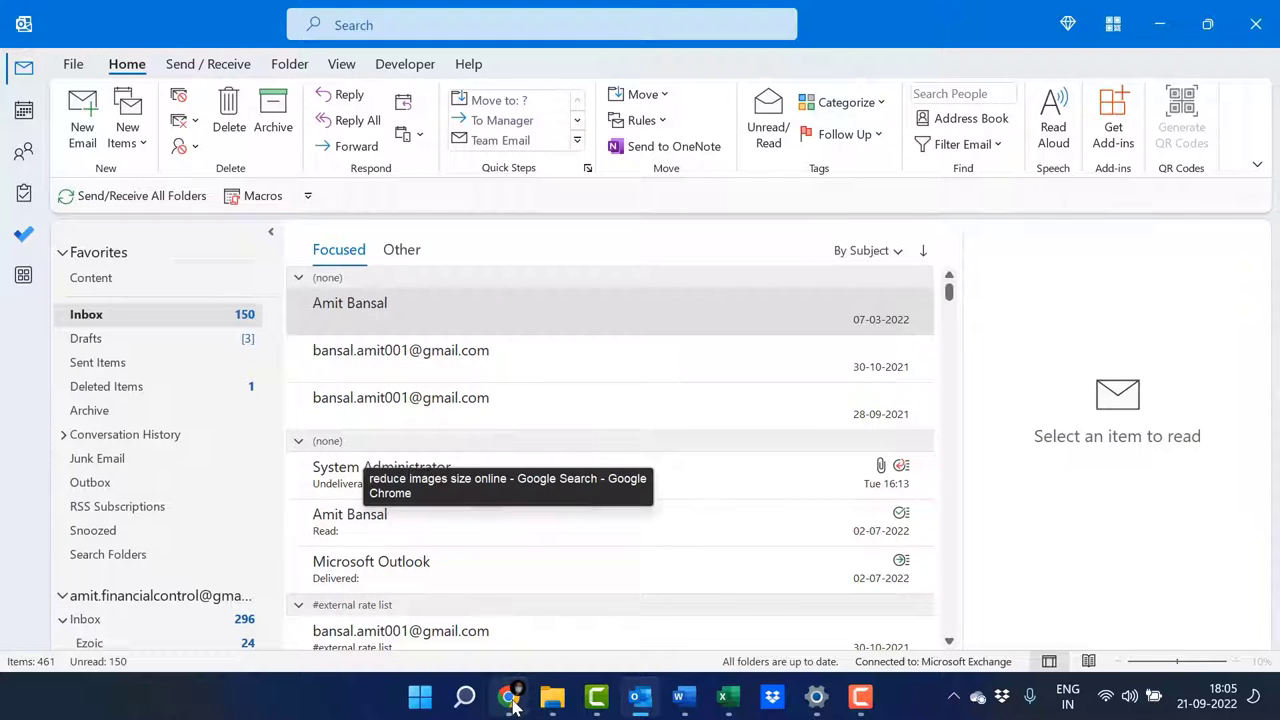
mouse_move(580, 638)
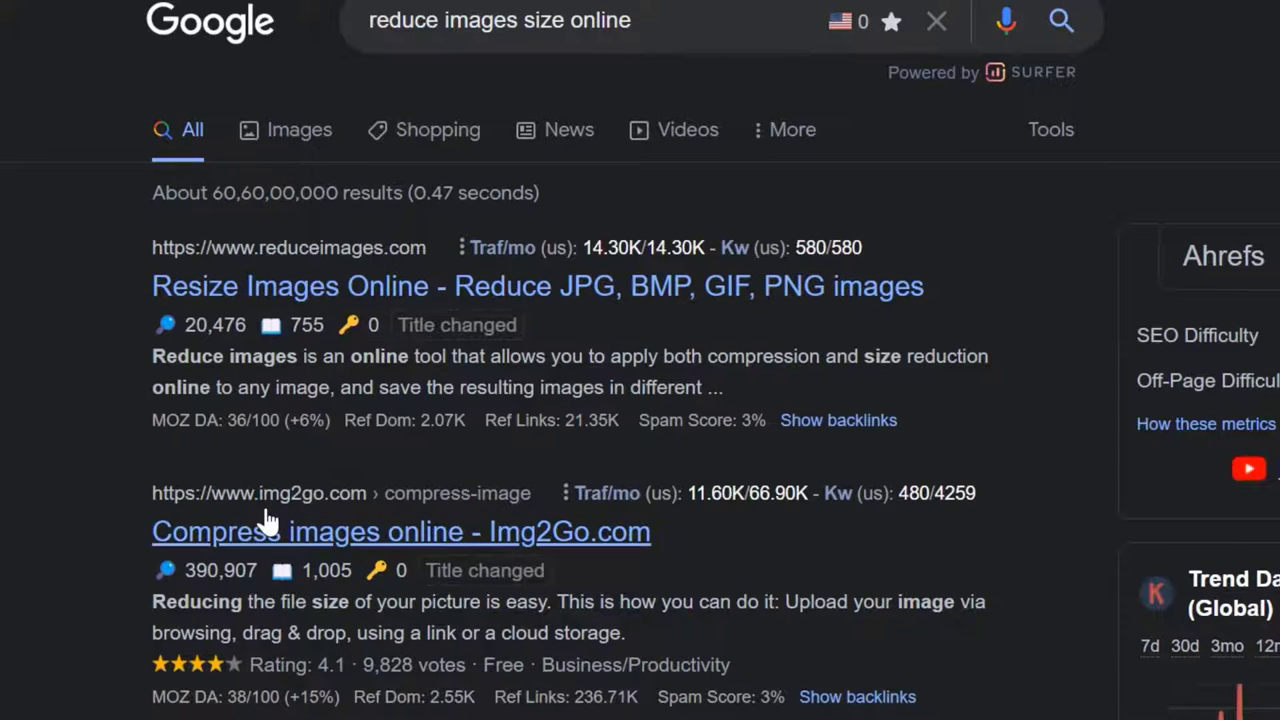
scroll(down, 3)
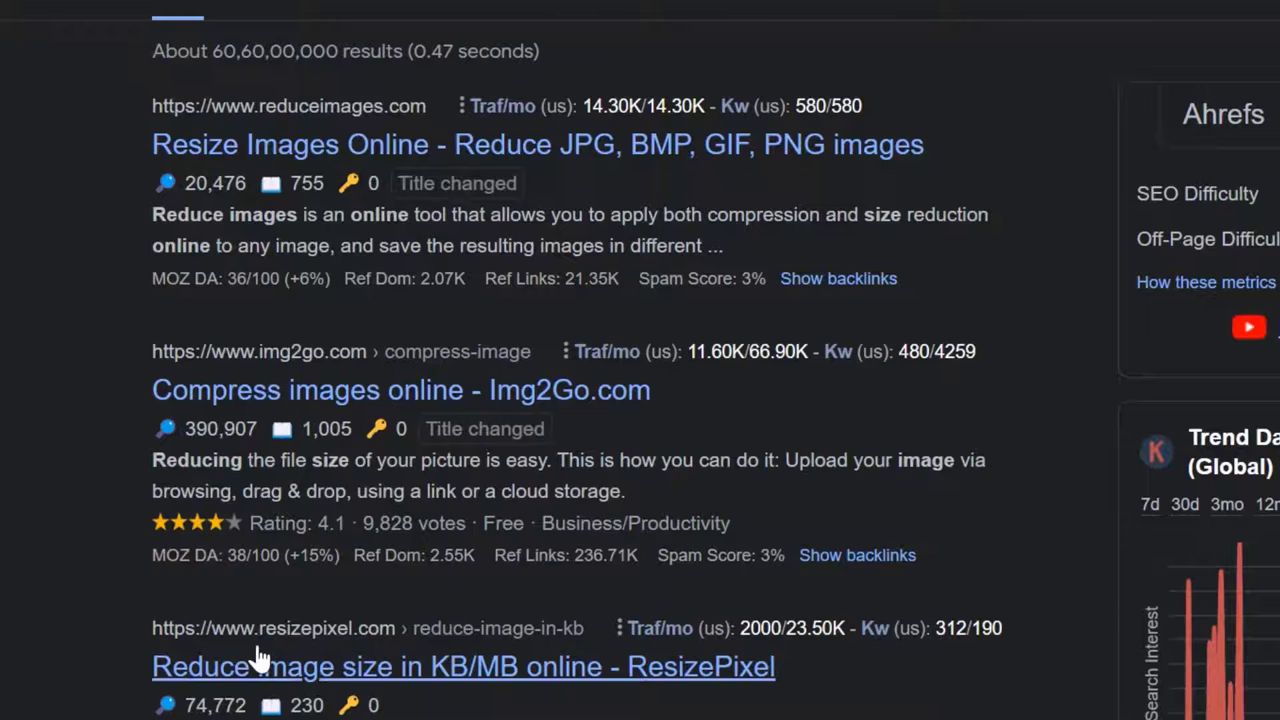
scroll(down, 3)
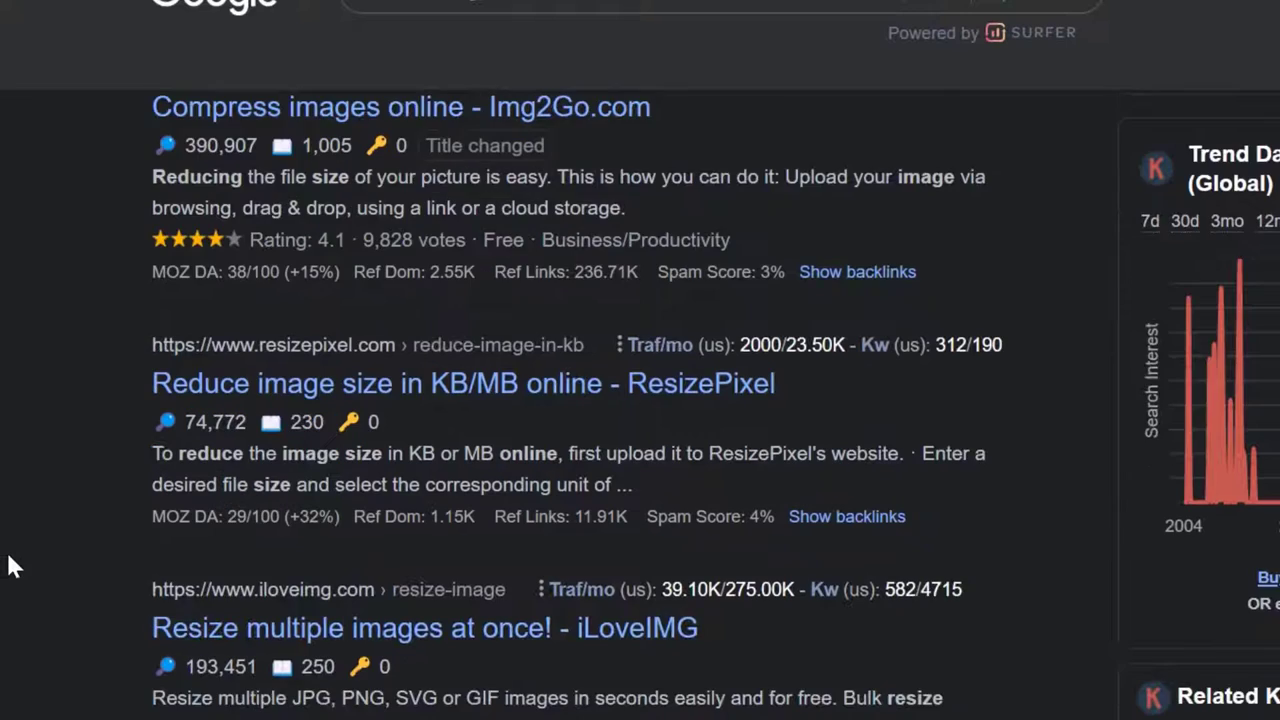
scroll(down, 3)
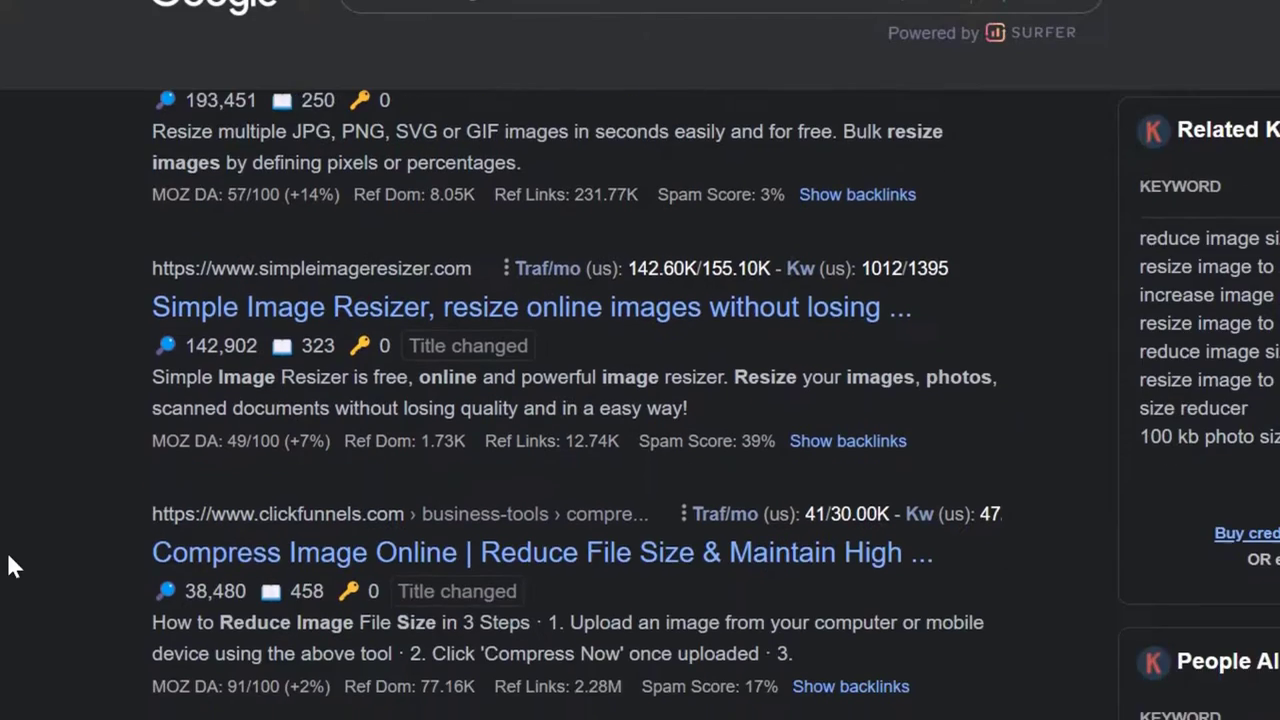
scroll(down, 3)
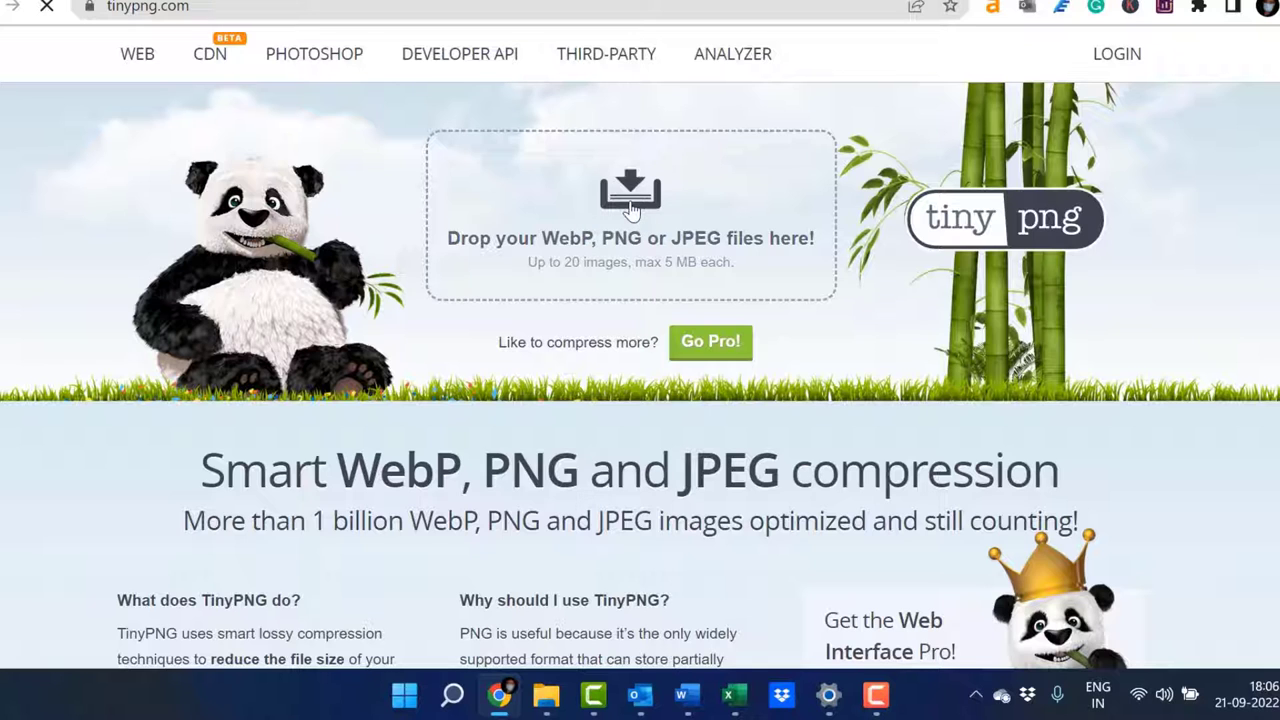
Step: Start TinyPNG's file picker and browse into the Desktop folder holding the images
click(630, 196)
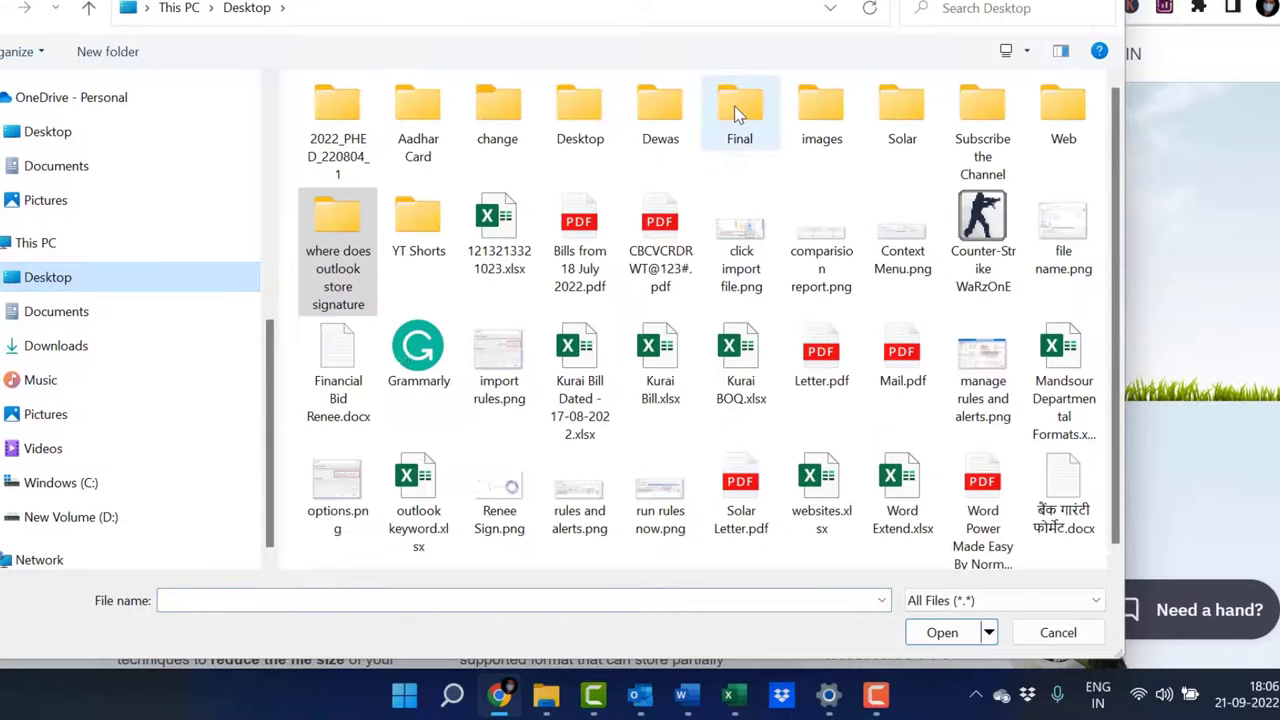
double_click(820, 104)
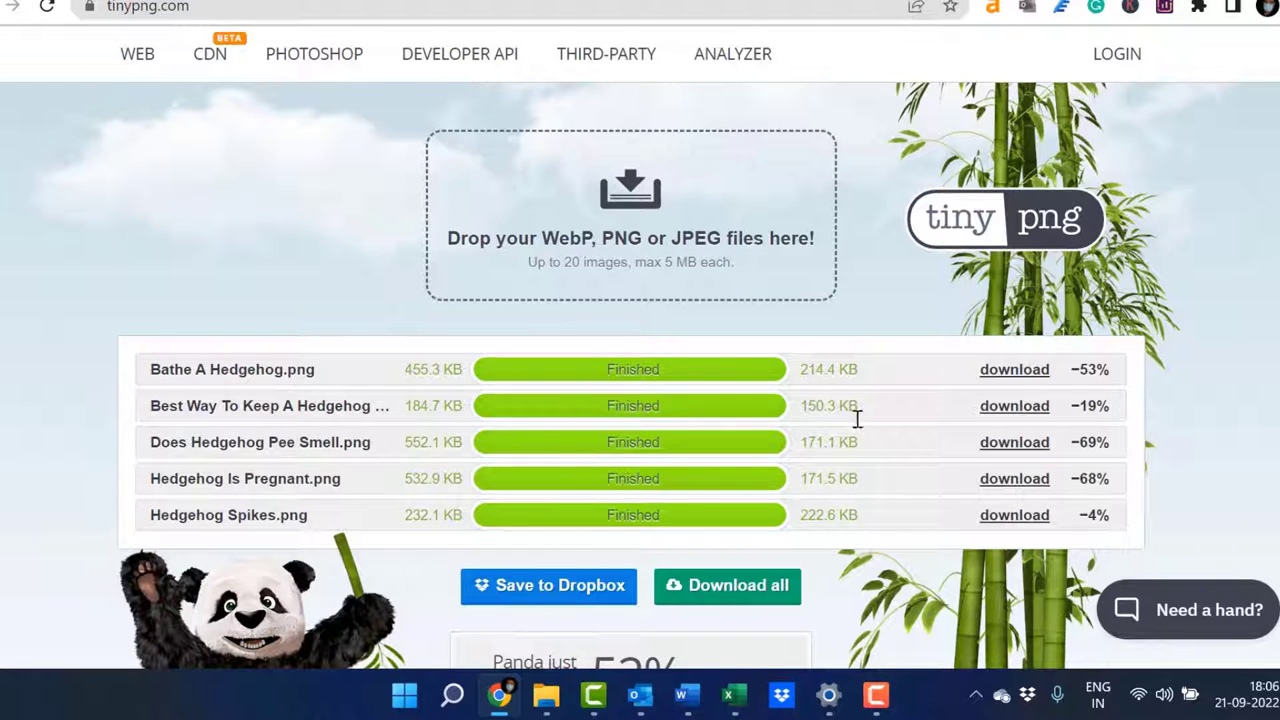
mouse_move(1072, 428)
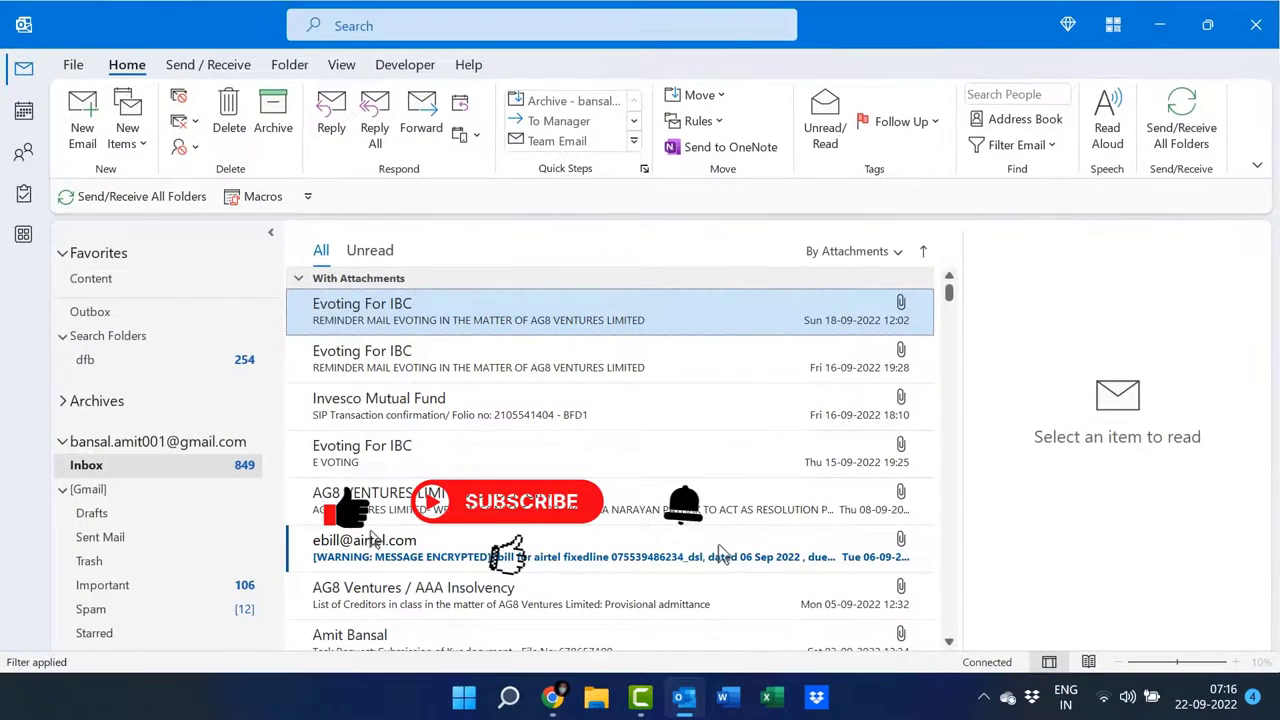
mouse_move(700, 528)
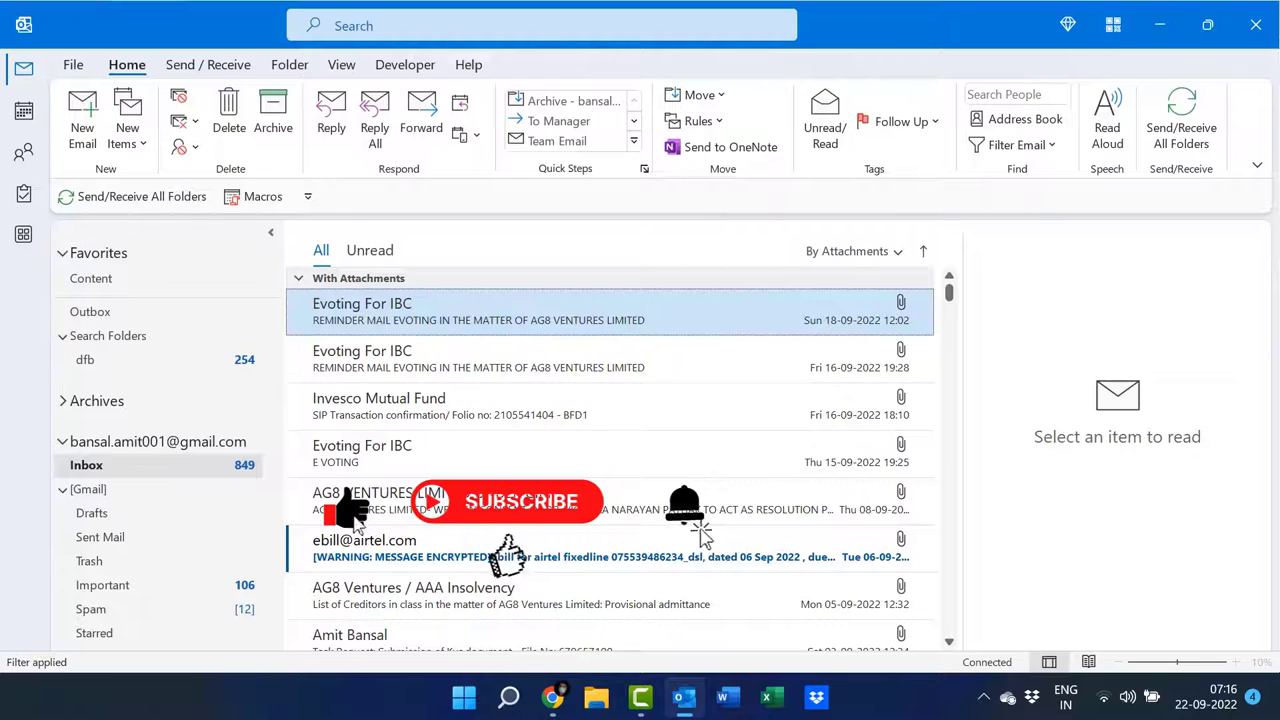